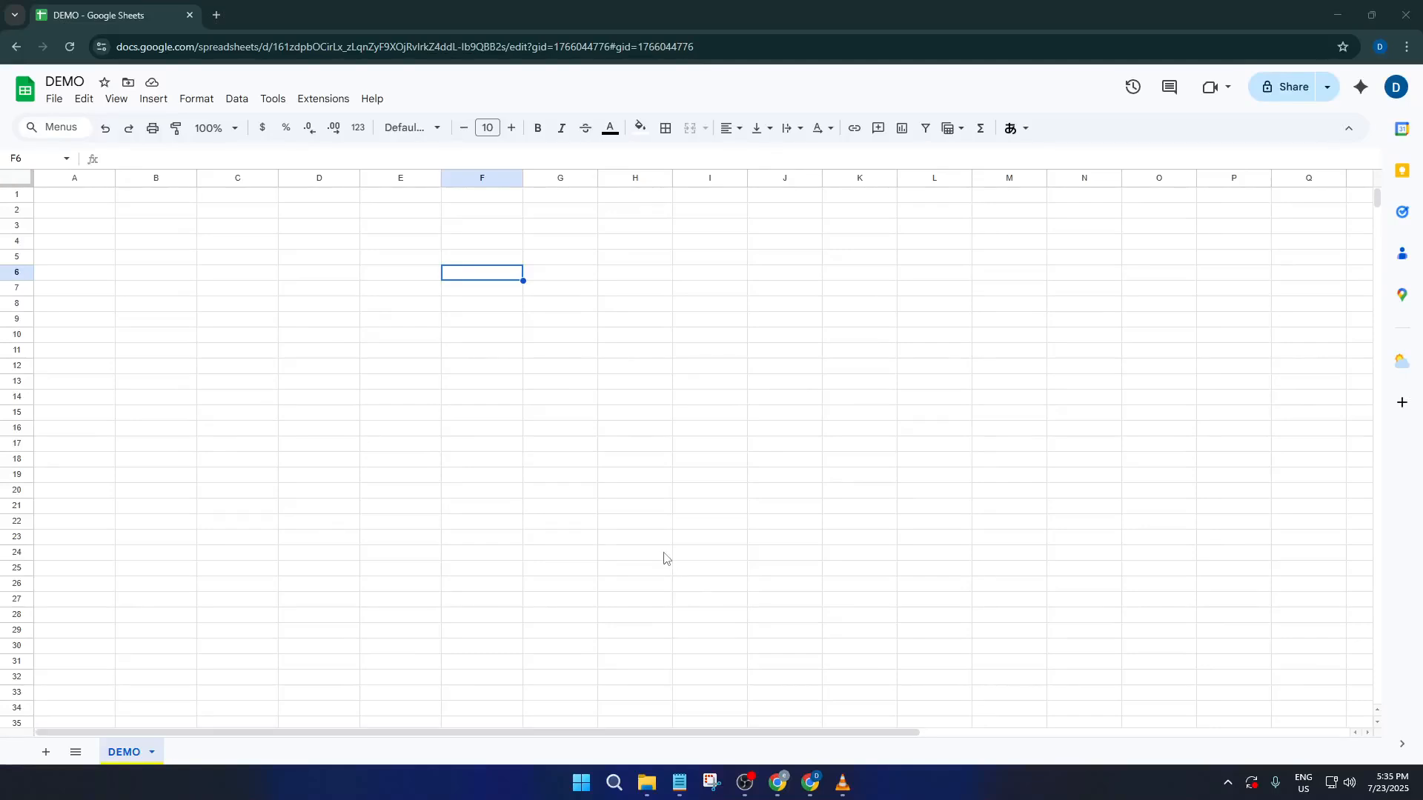
mouse_move(662, 512)
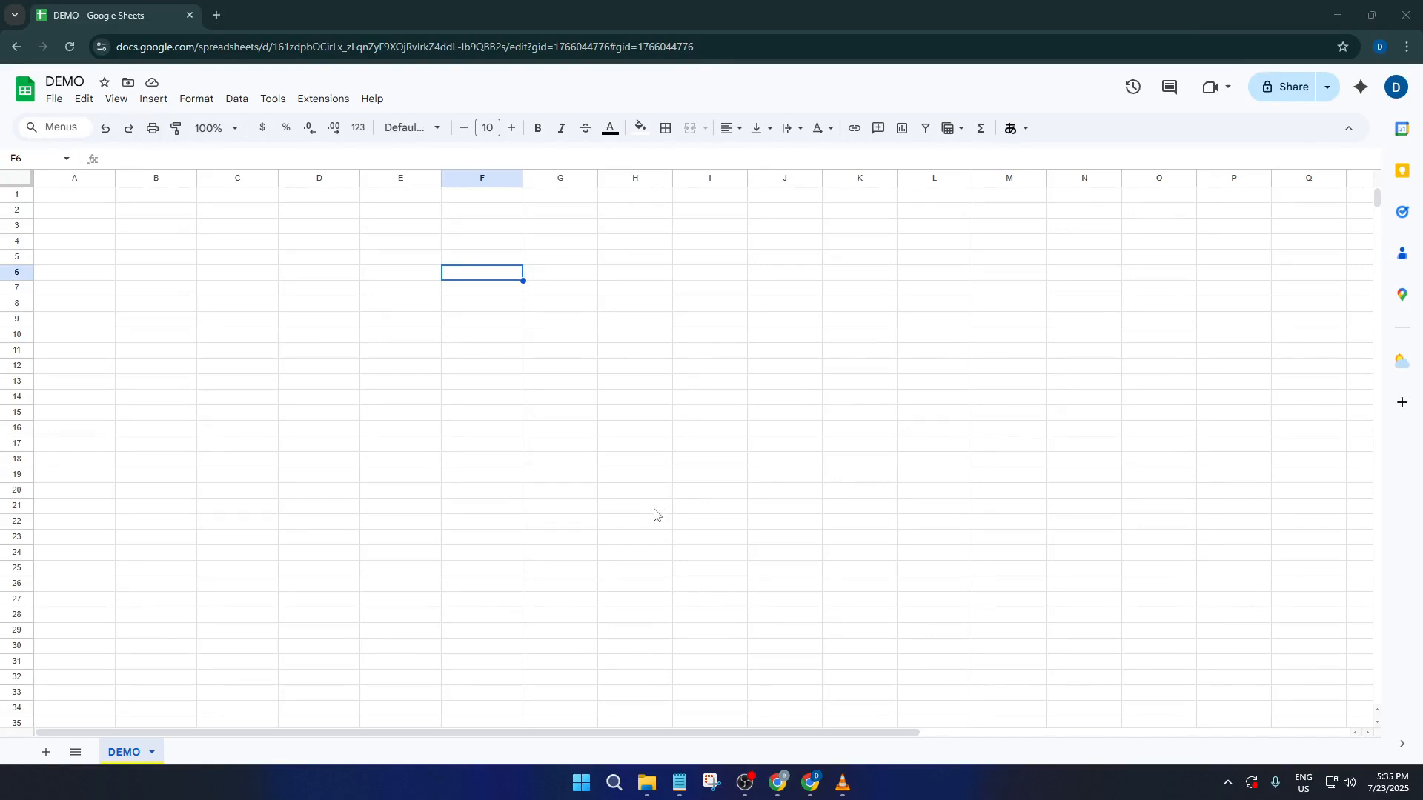
mouse_move(629, 491)
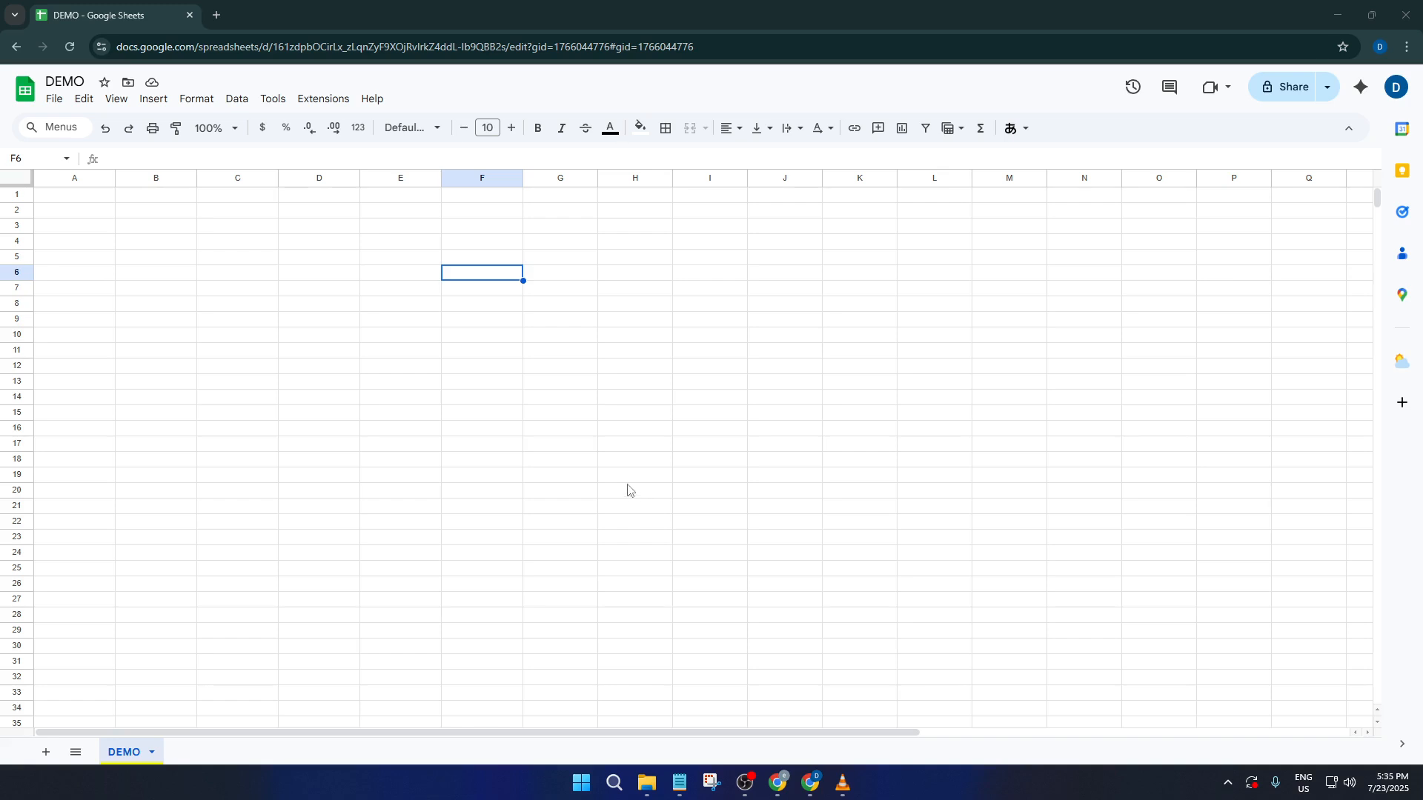
mouse_move(522, 384)
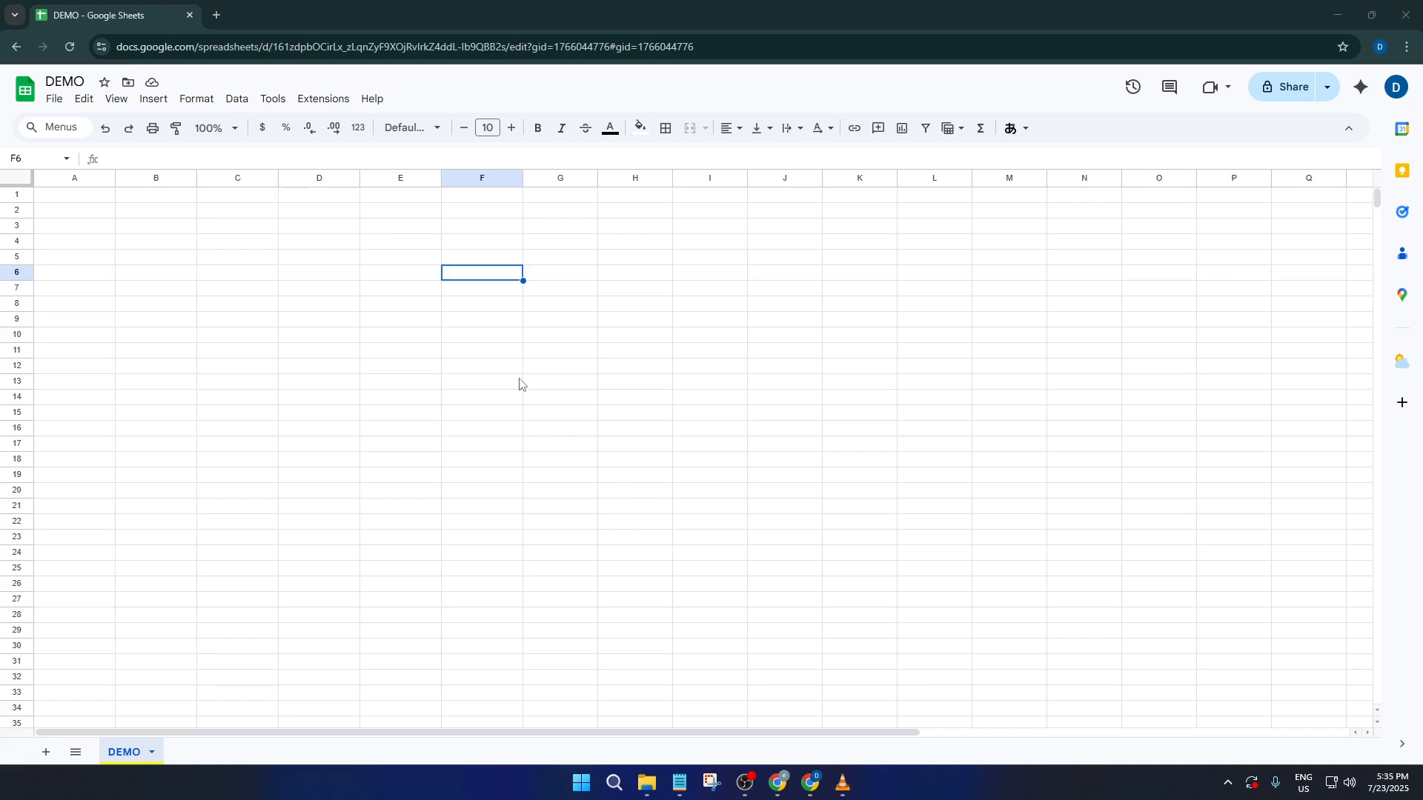
mouse_move(515, 384)
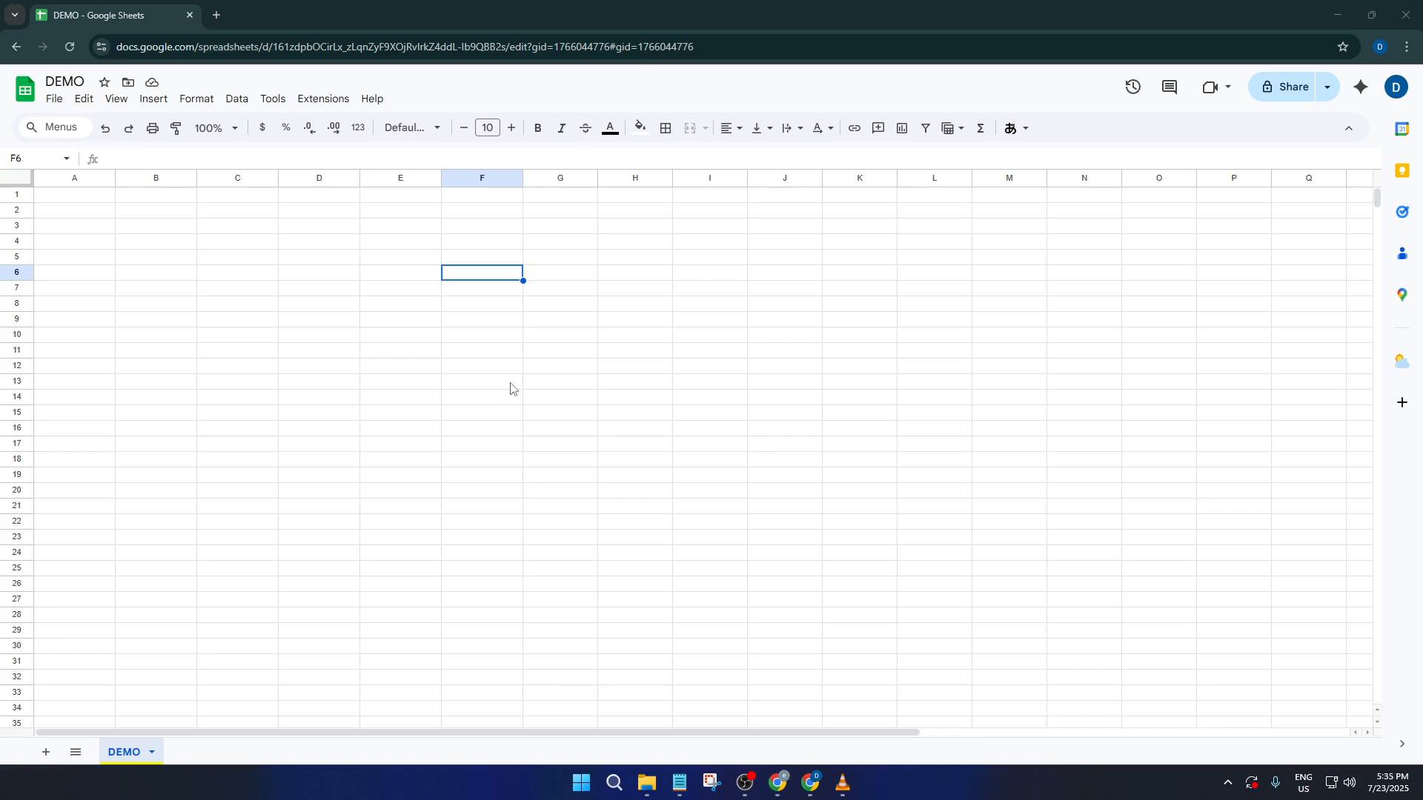
mouse_move(544, 303)
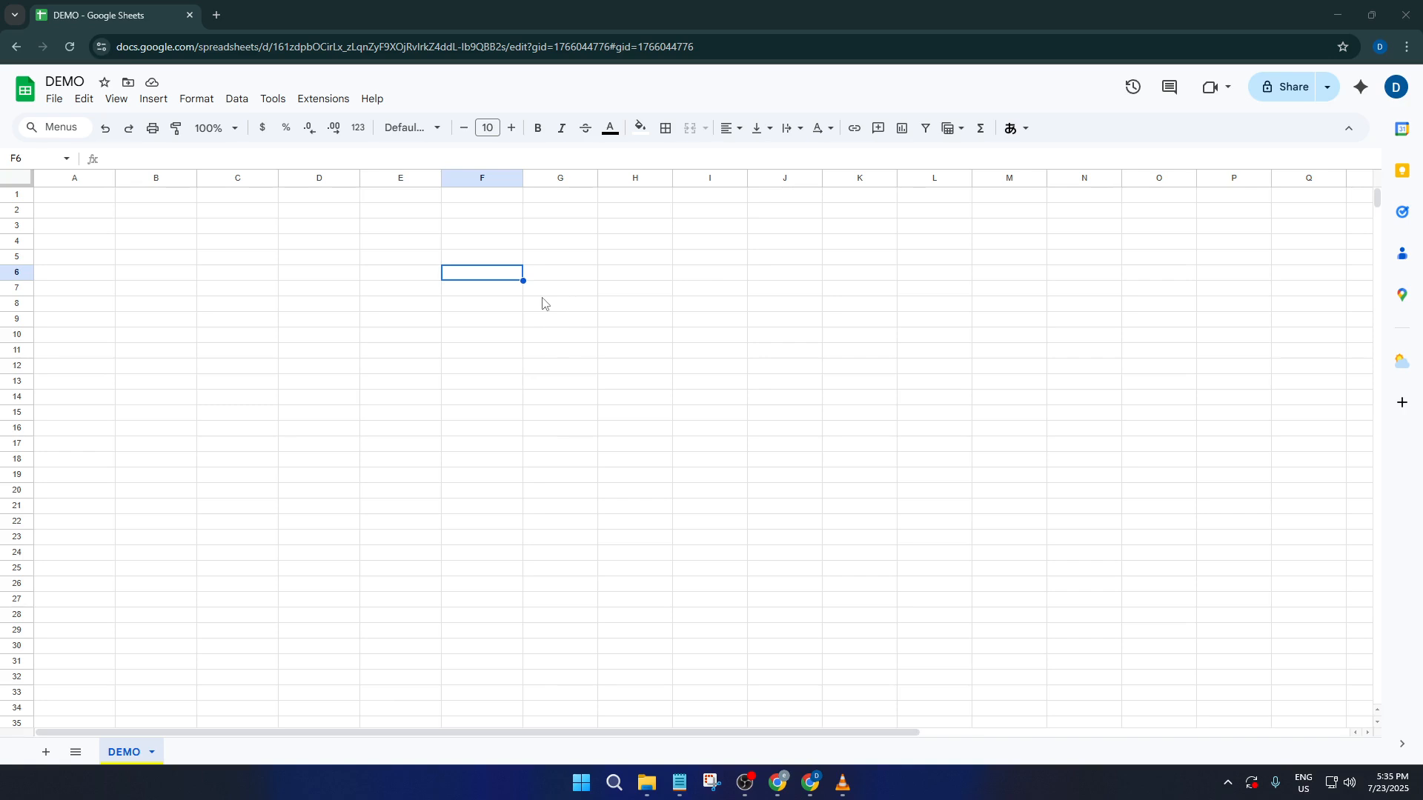
mouse_move(544, 292)
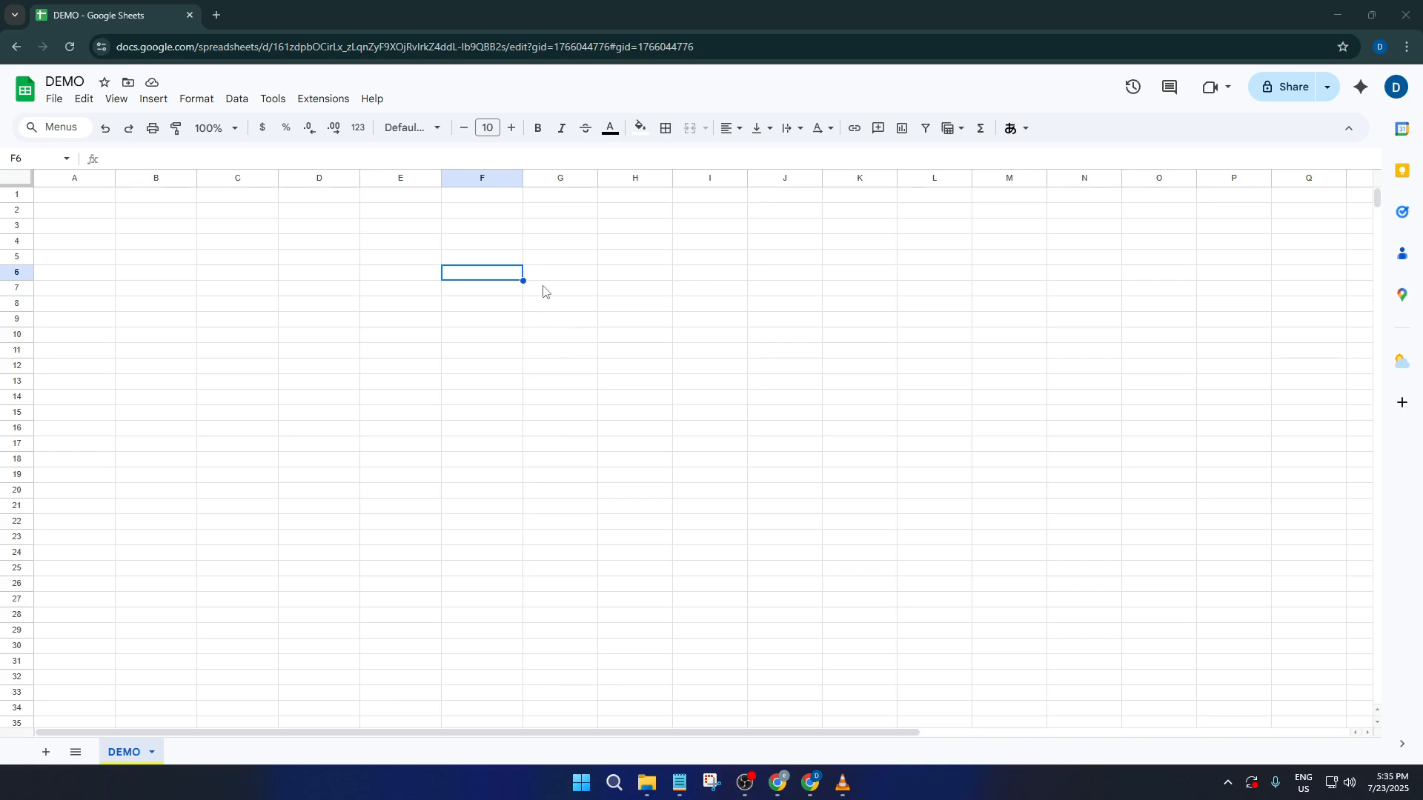
mouse_move(509, 266)
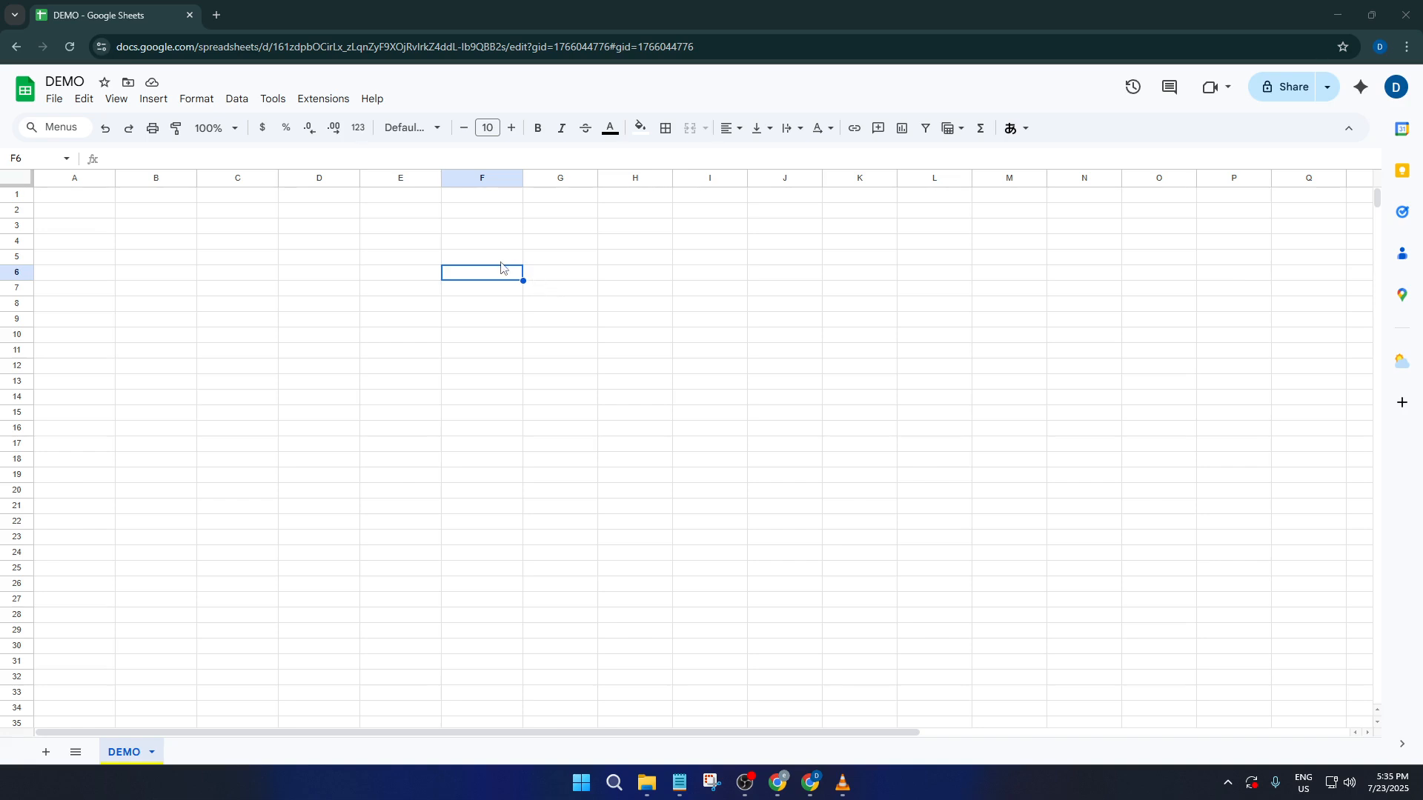
mouse_move(495, 270)
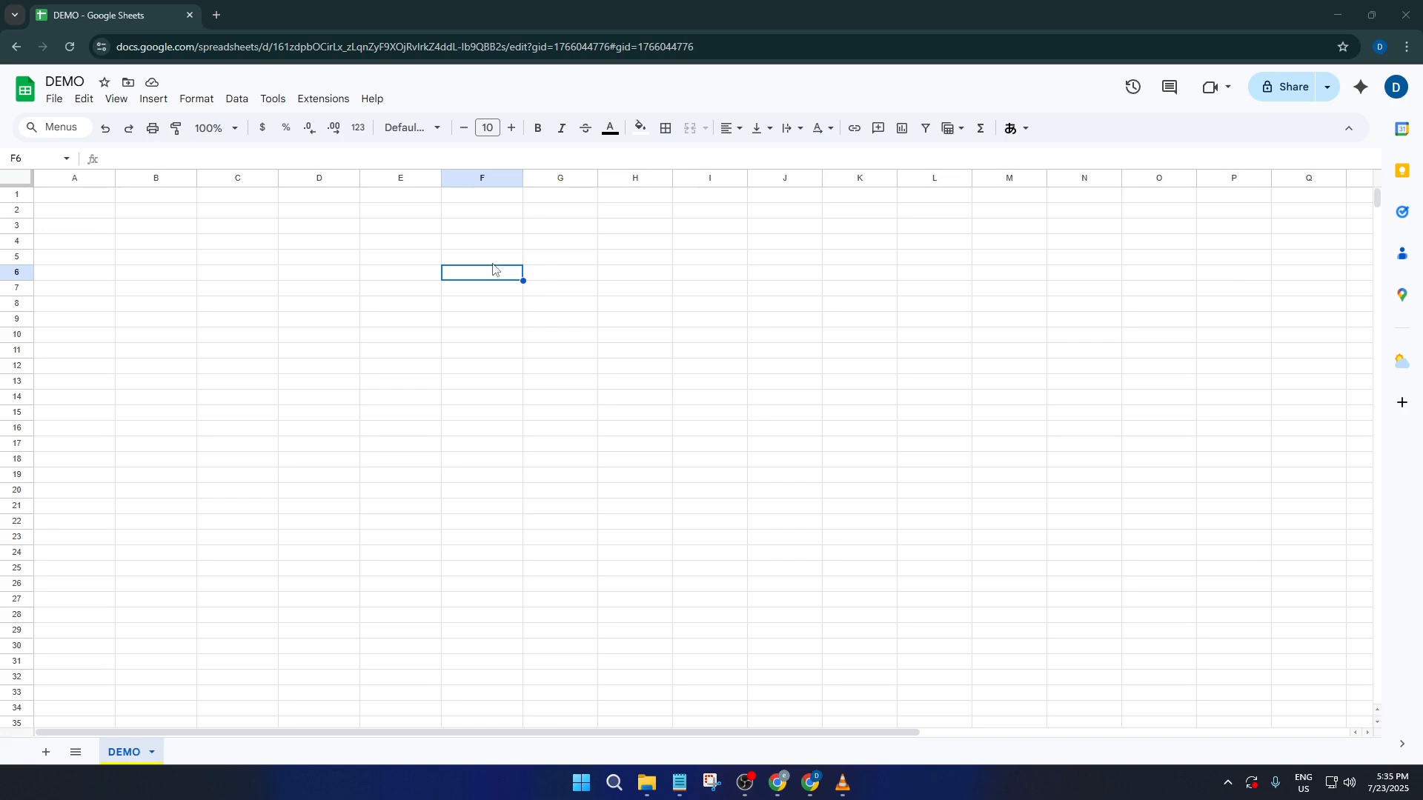
mouse_move(471, 270)
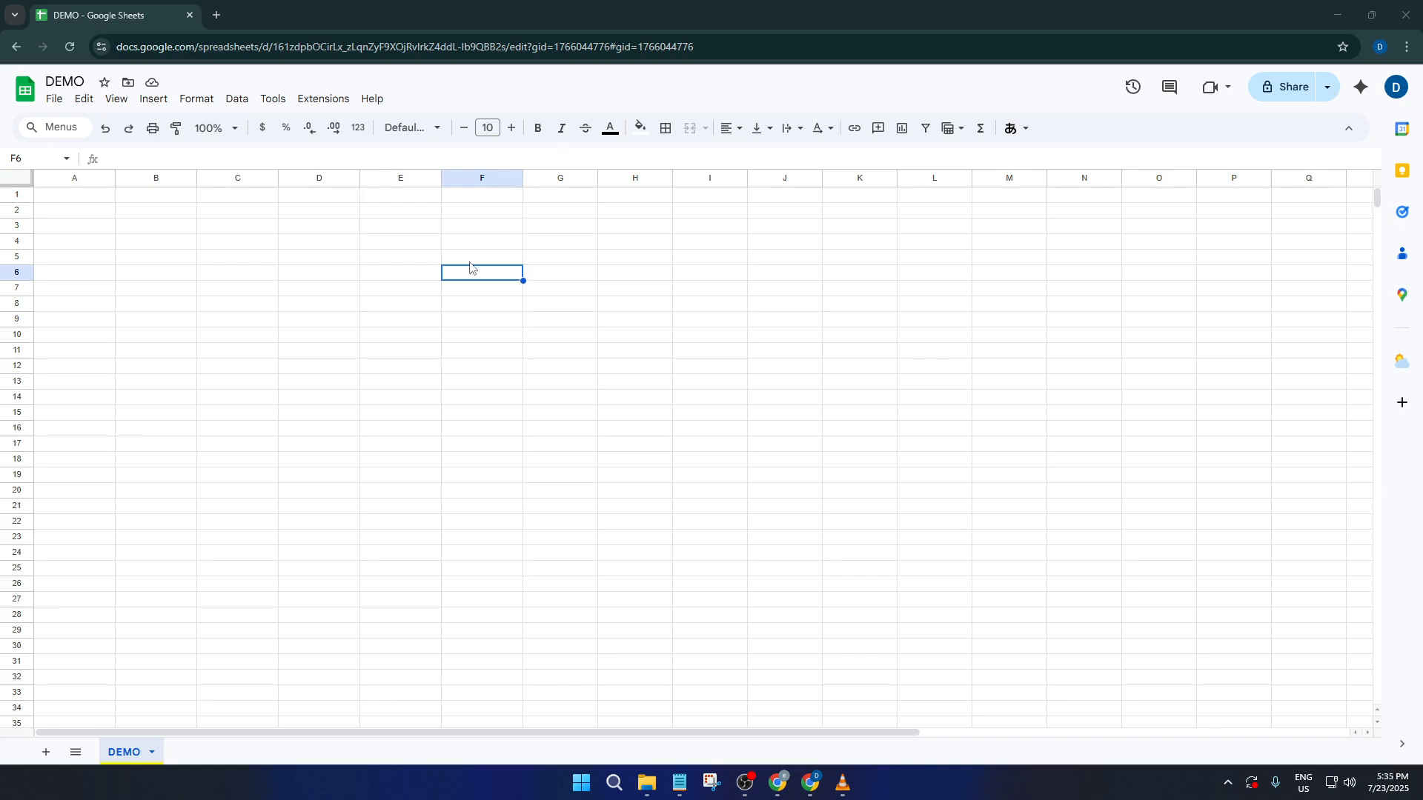
mouse_move(263, 227)
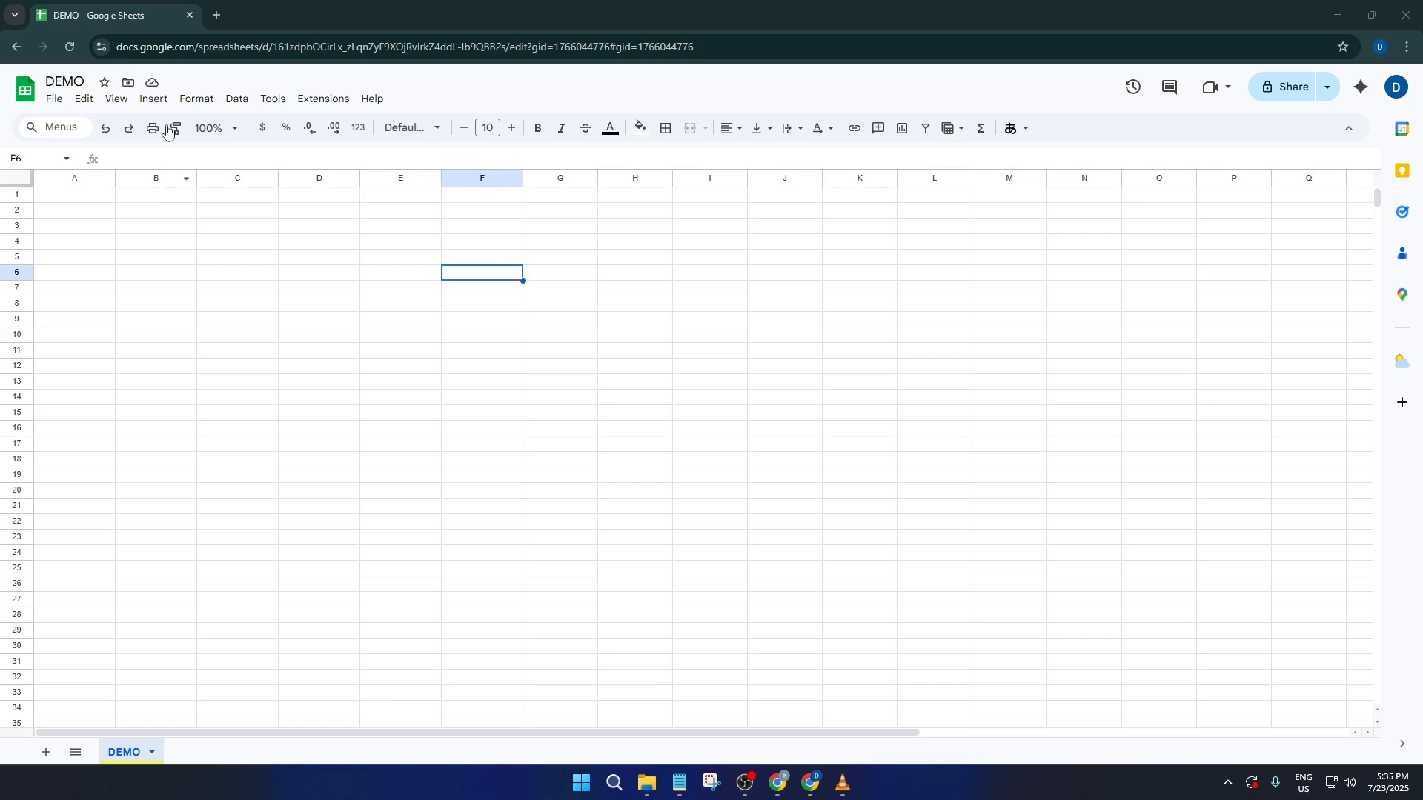
mouse_move(326, 212)
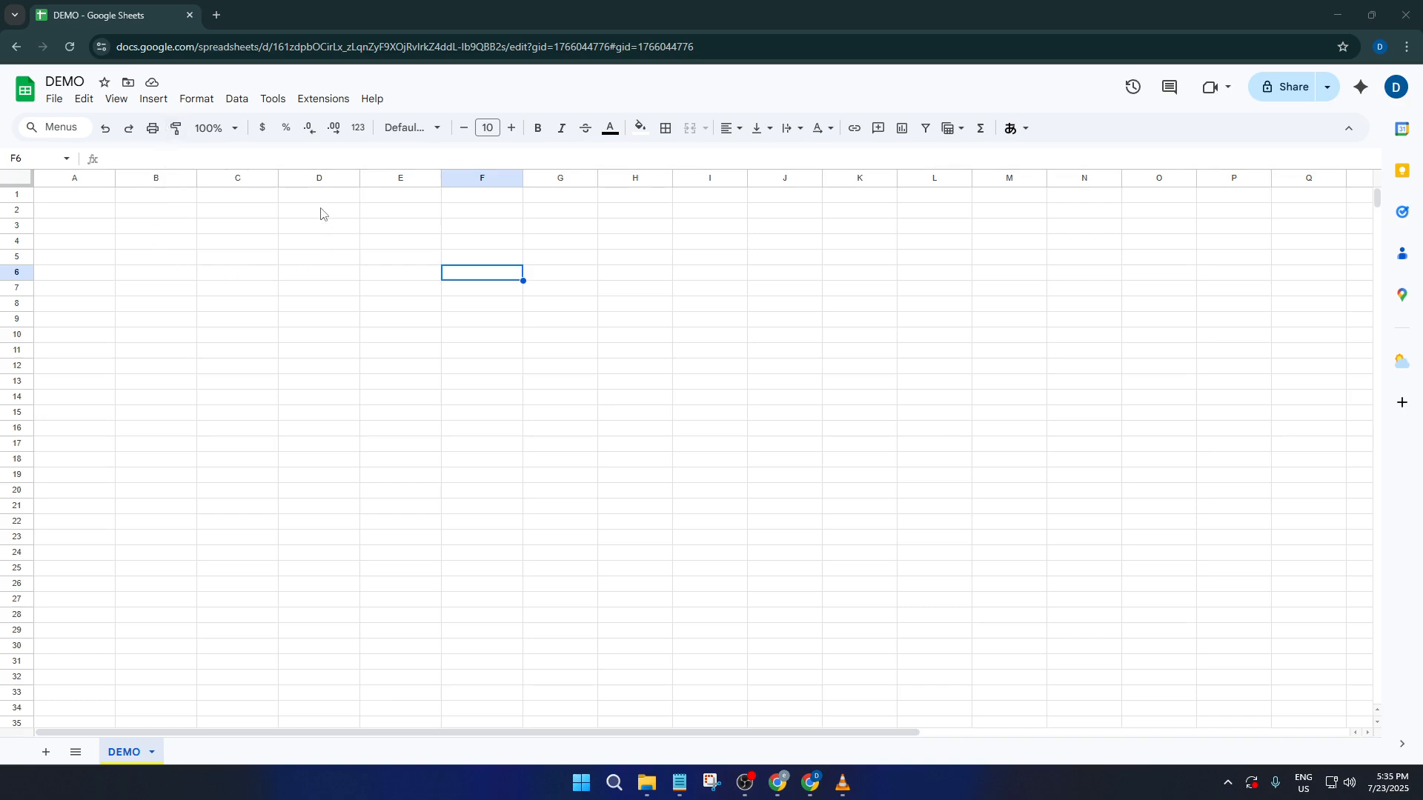
mouse_move(130, 169)
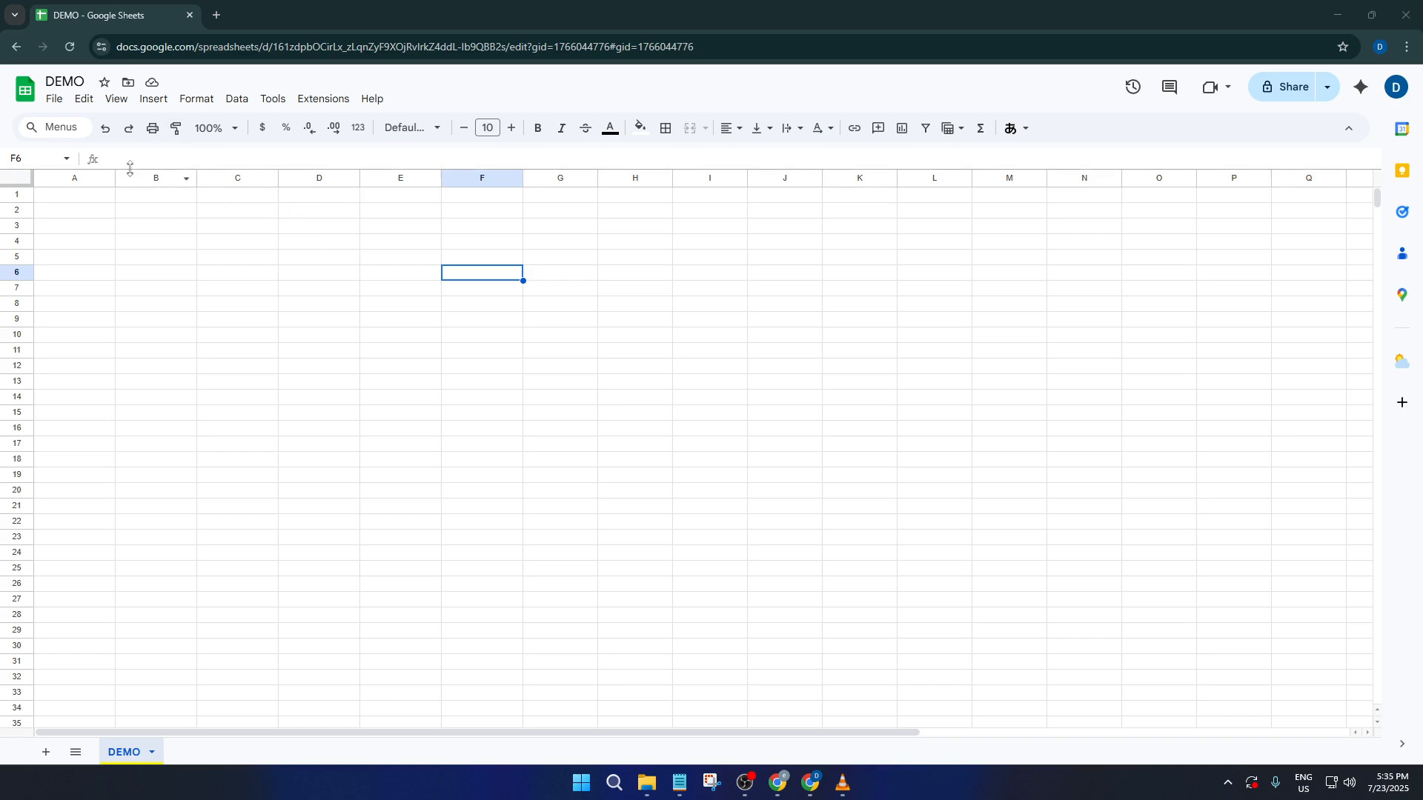
mouse_move(26, 87)
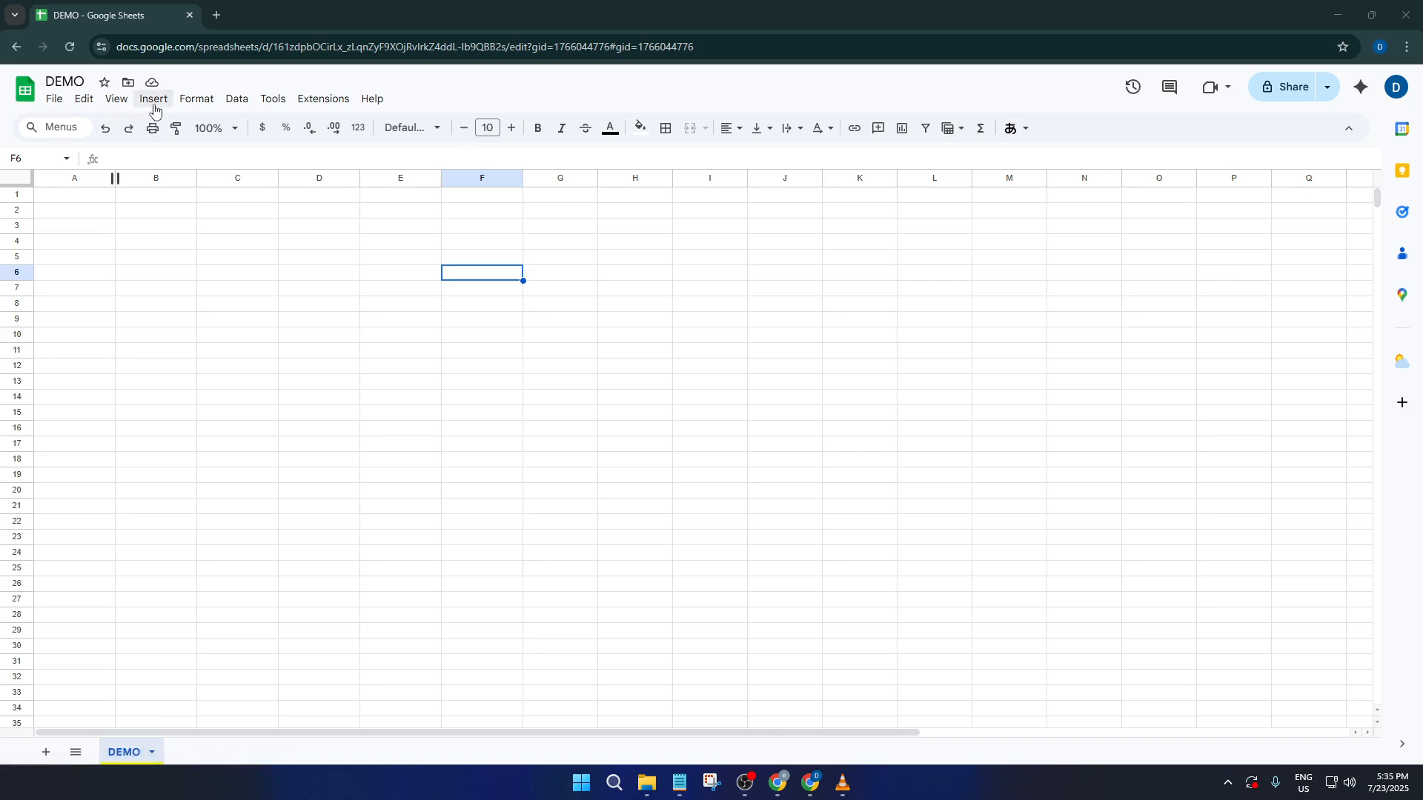
- Start a new blank drawing from the Insert menu
click(153, 97)
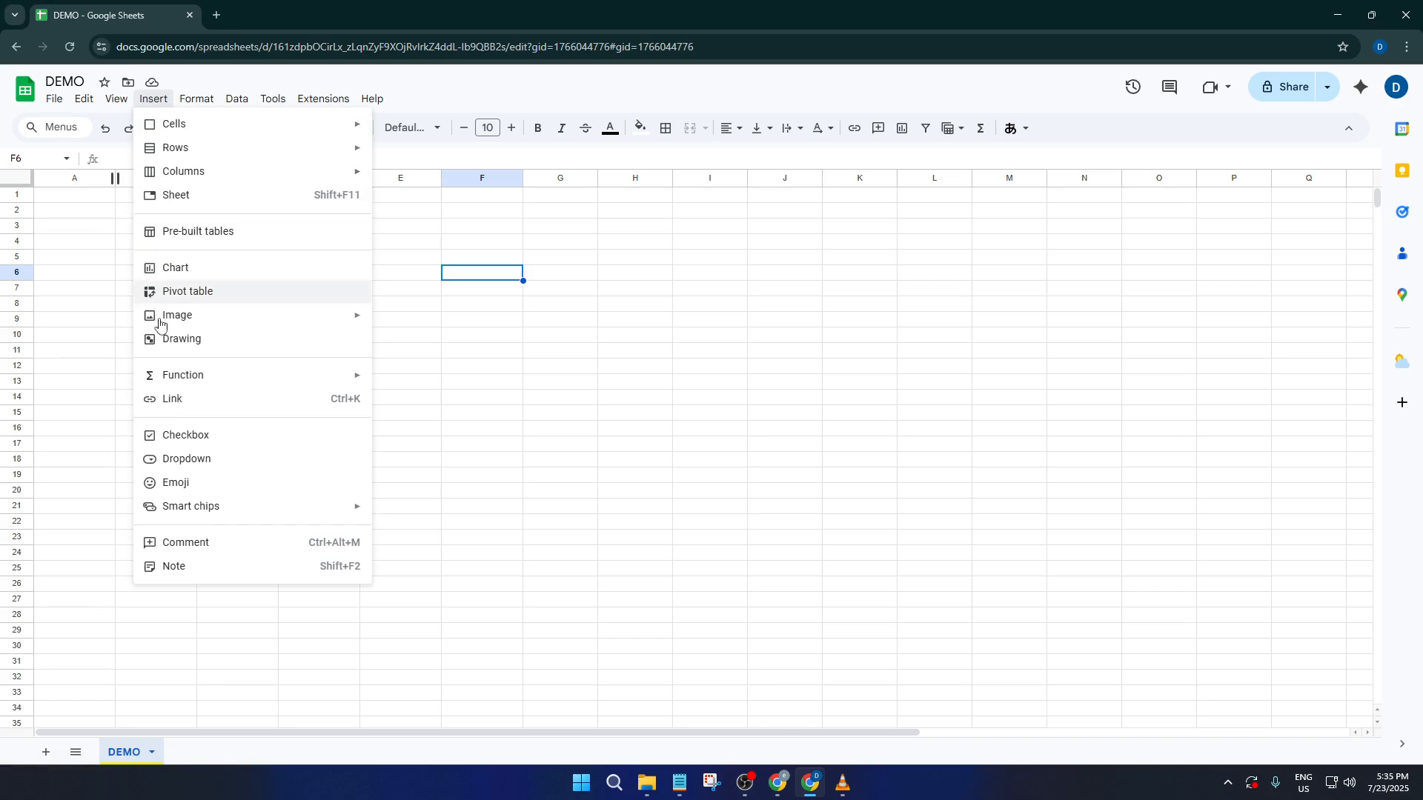
mouse_move(219, 350)
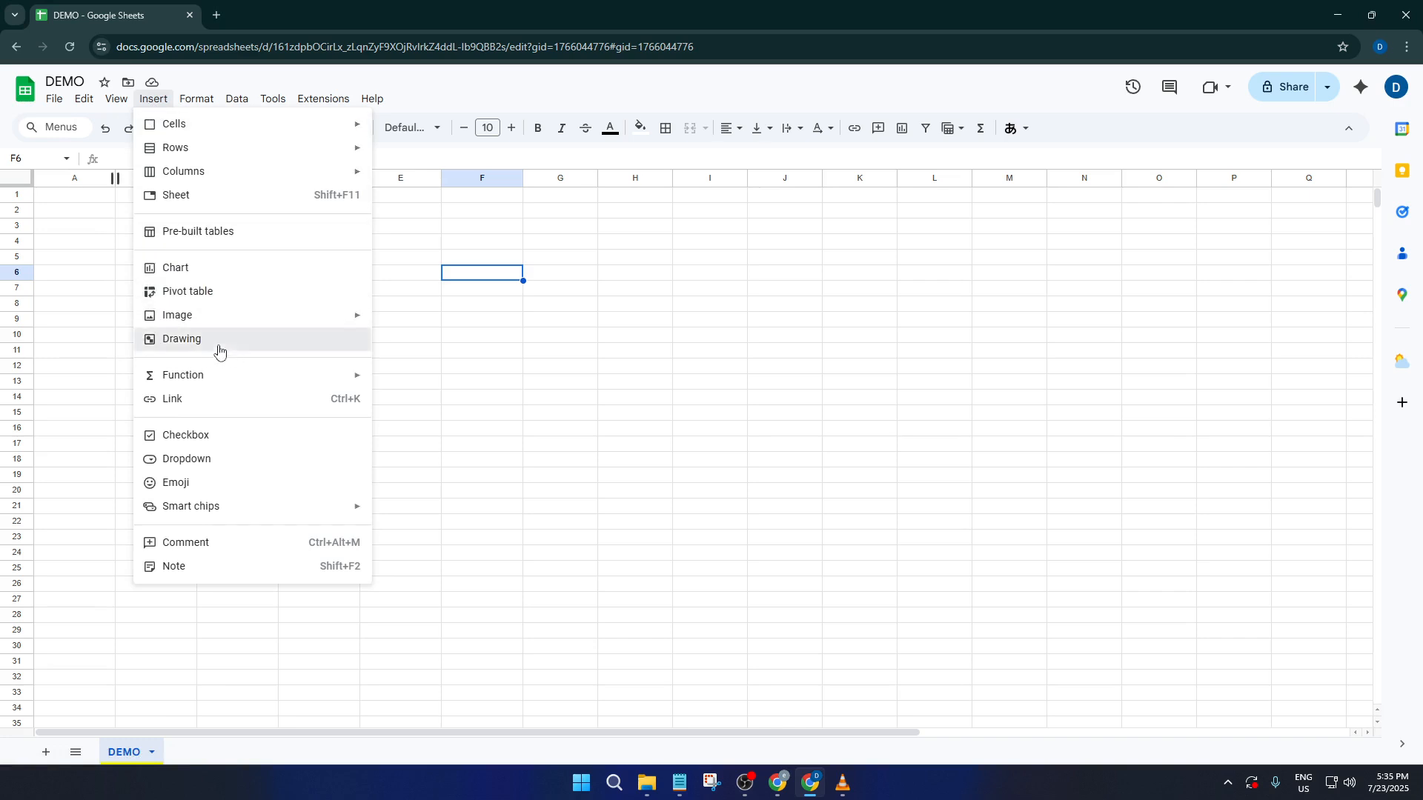
click(181, 338)
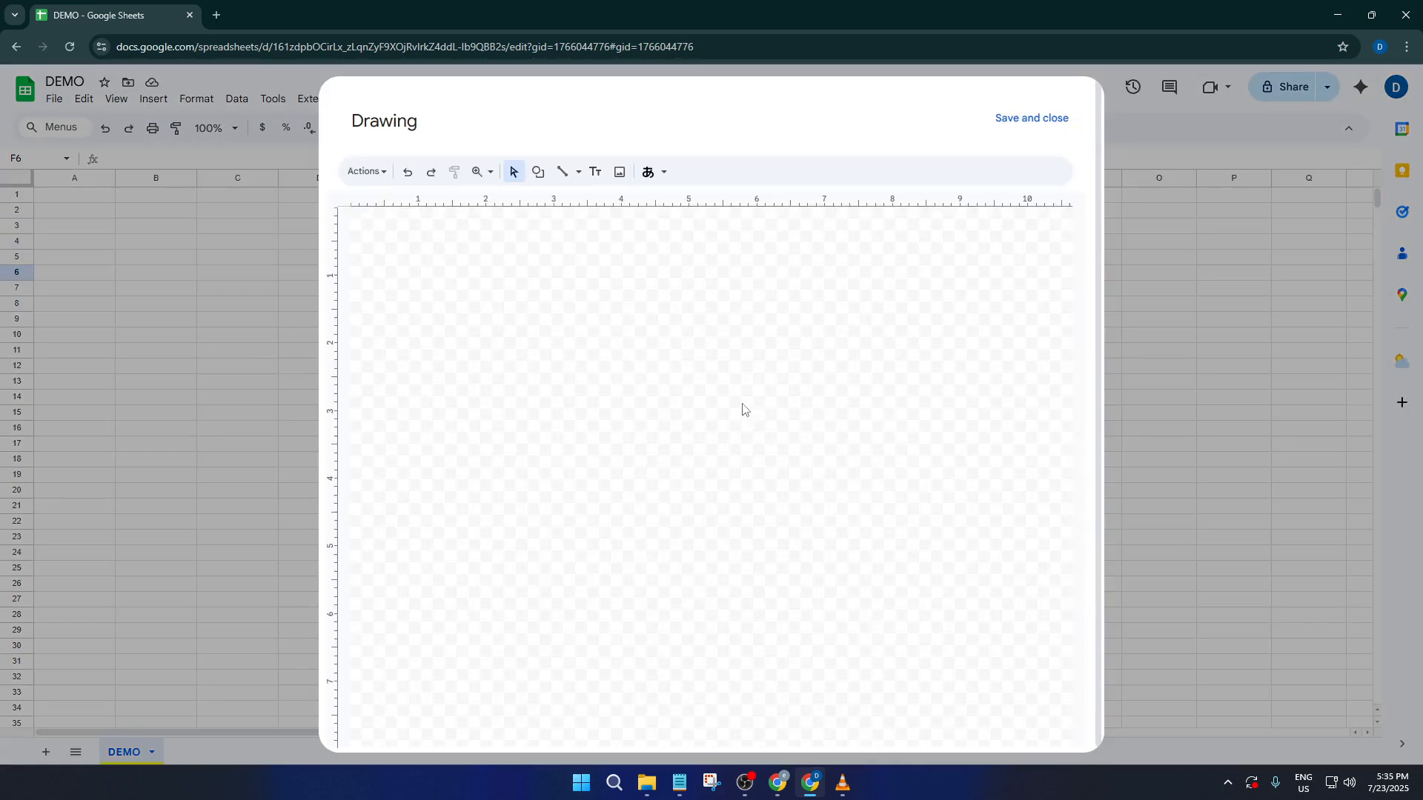
mouse_move(687, 275)
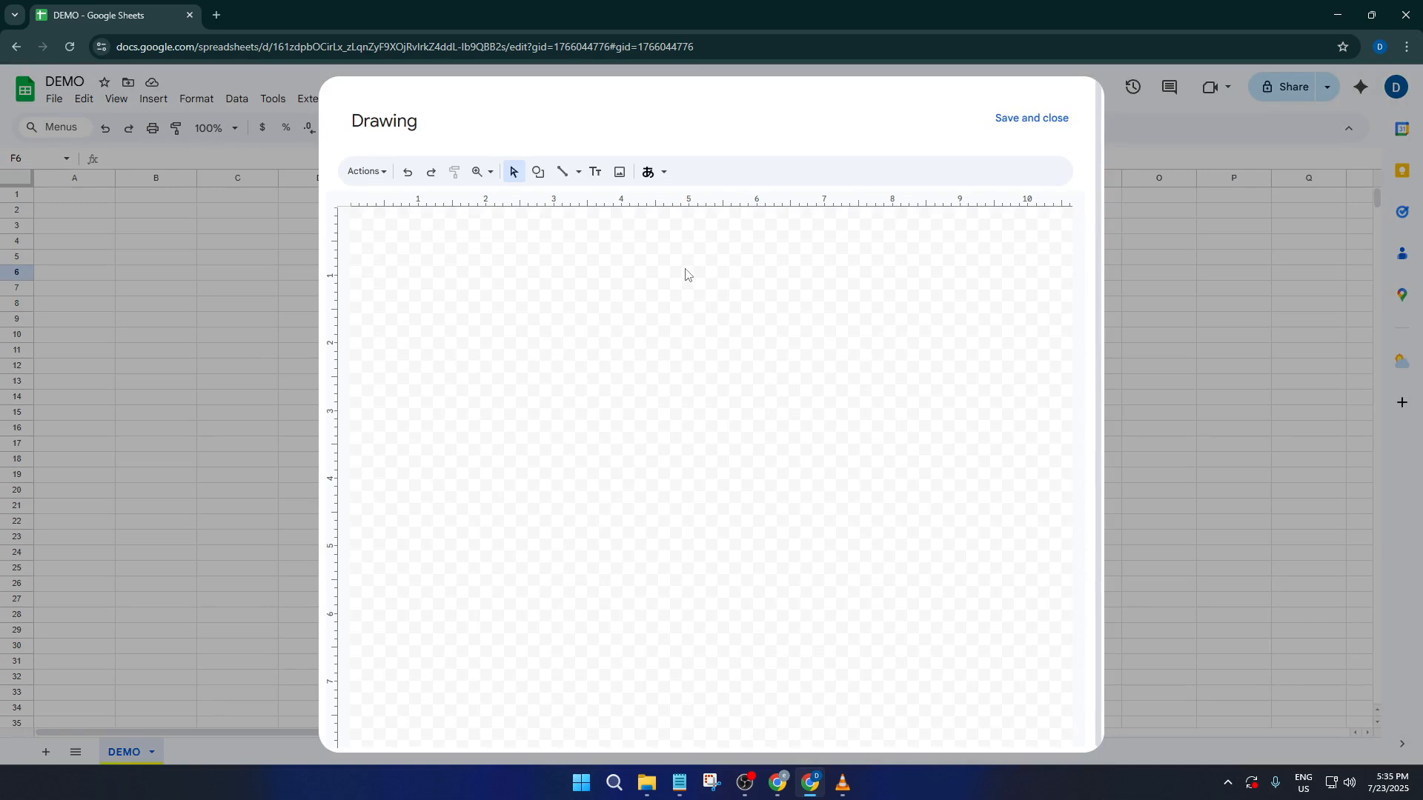
mouse_move(638, 276)
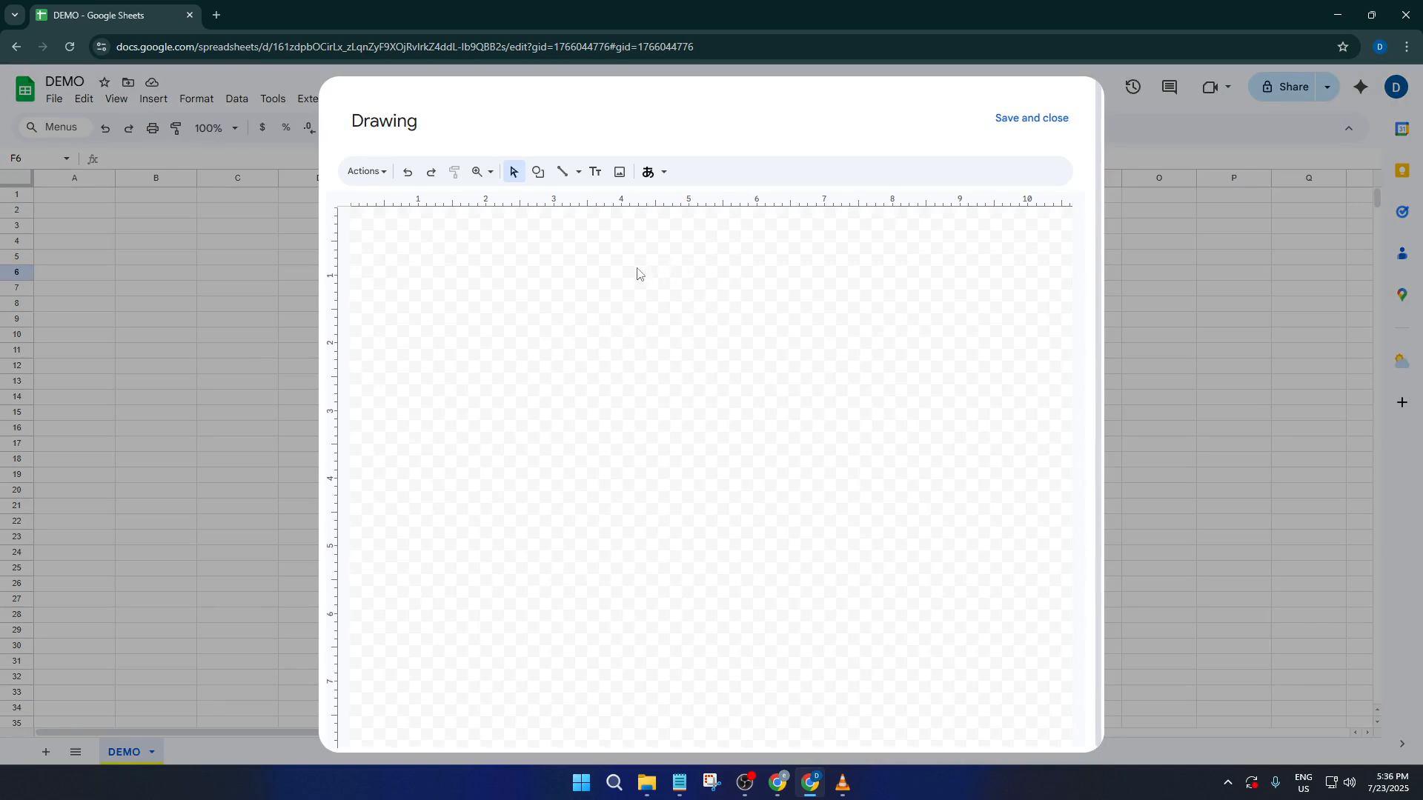
mouse_move(630, 273)
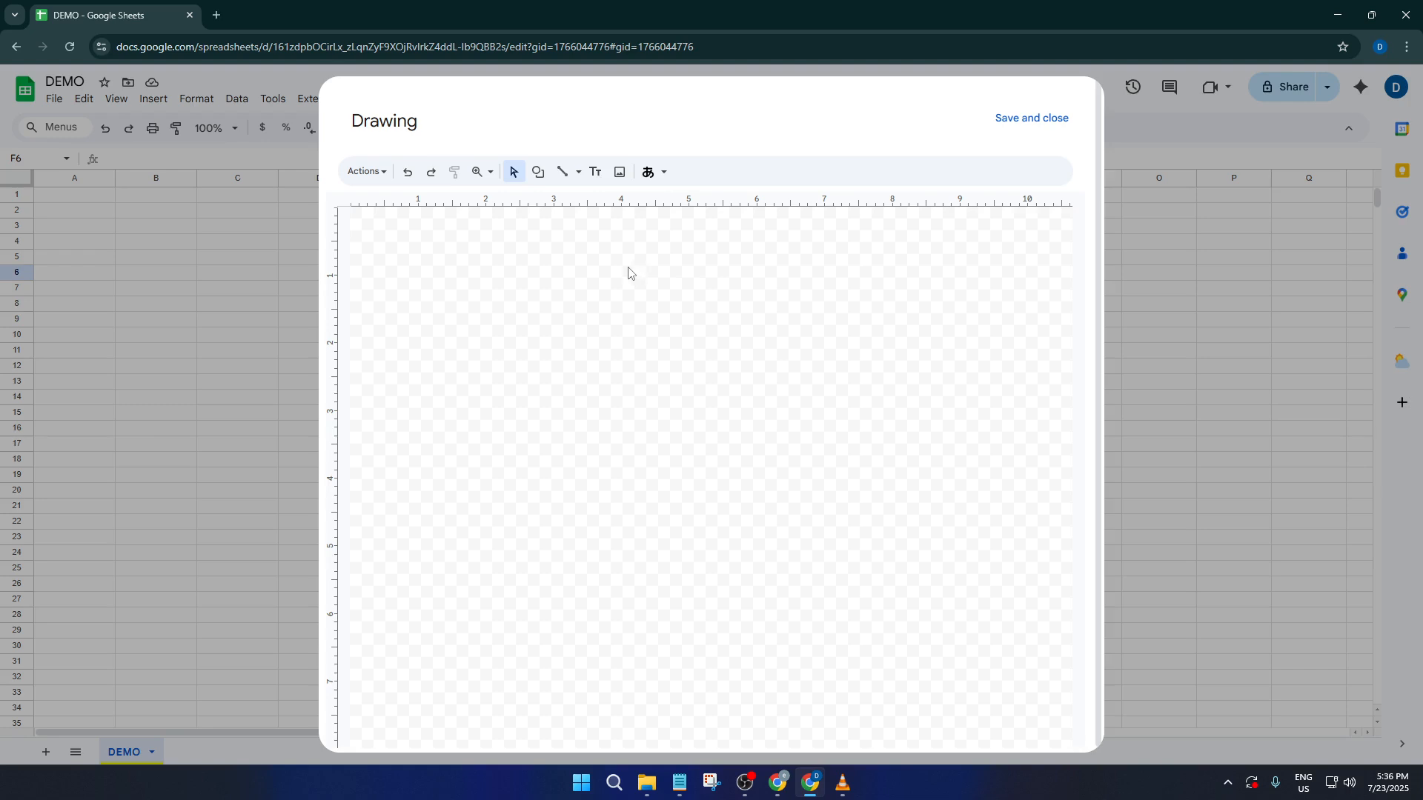
mouse_move(560, 172)
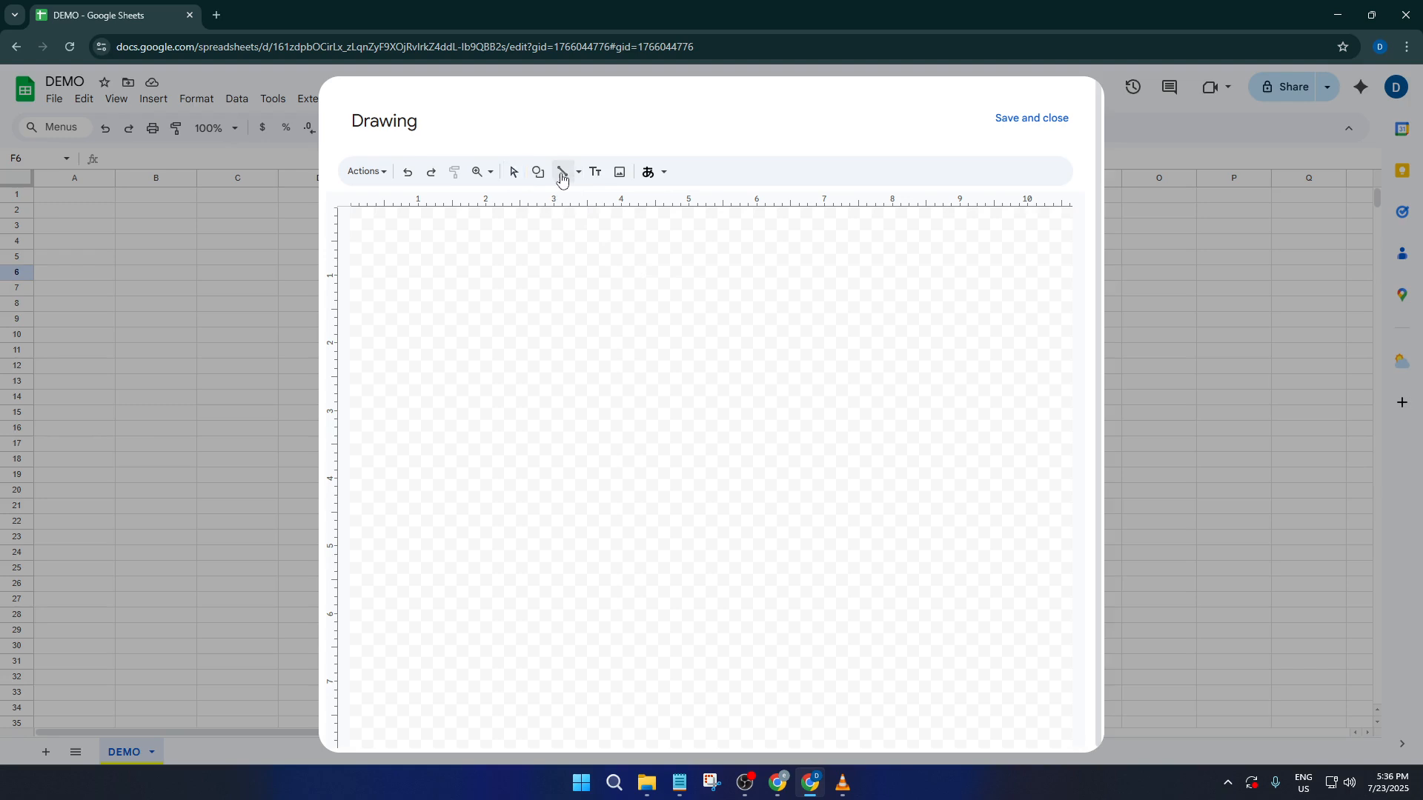
- Draw a short diagonal line with the Line tool and save it onto the sheet
click(560, 172)
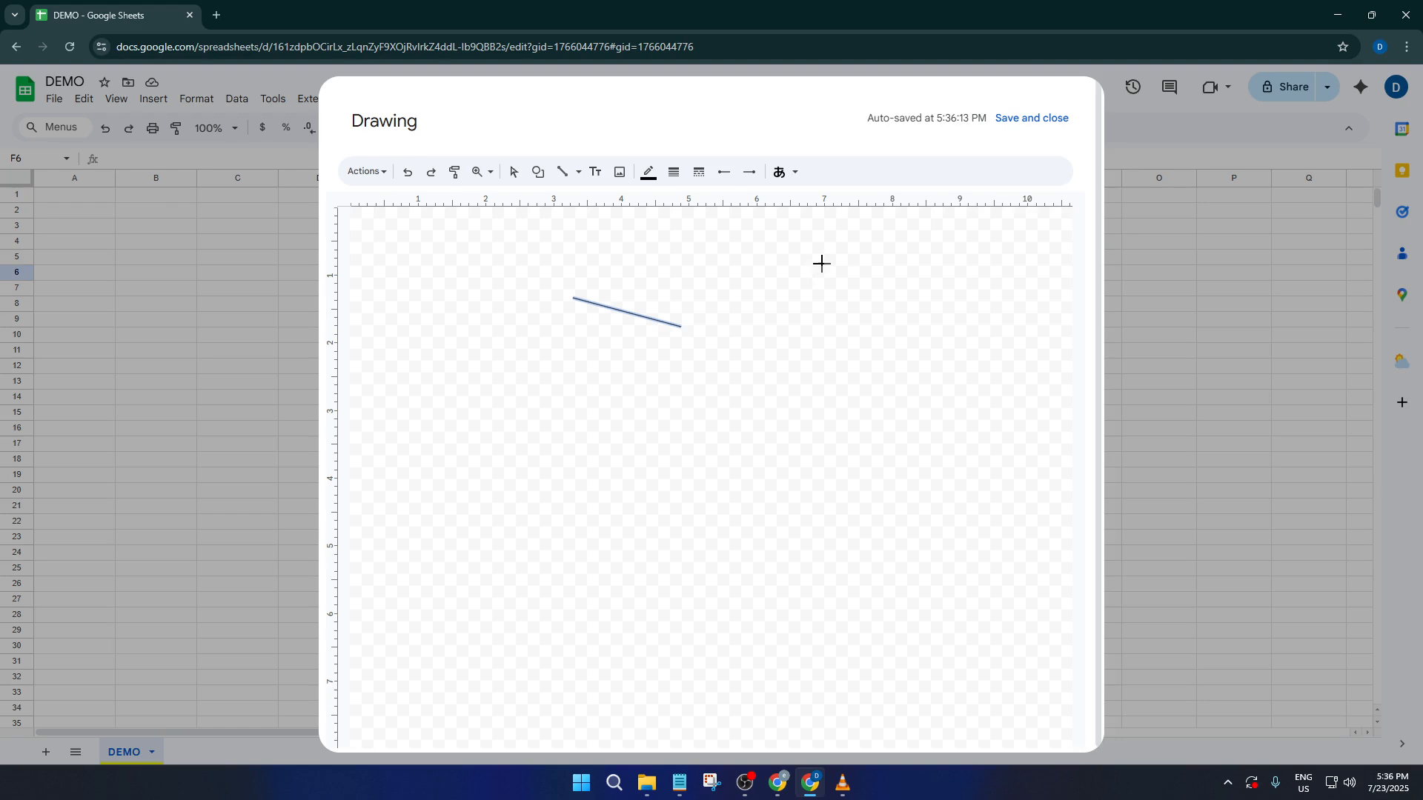
mouse_move(794, 272)
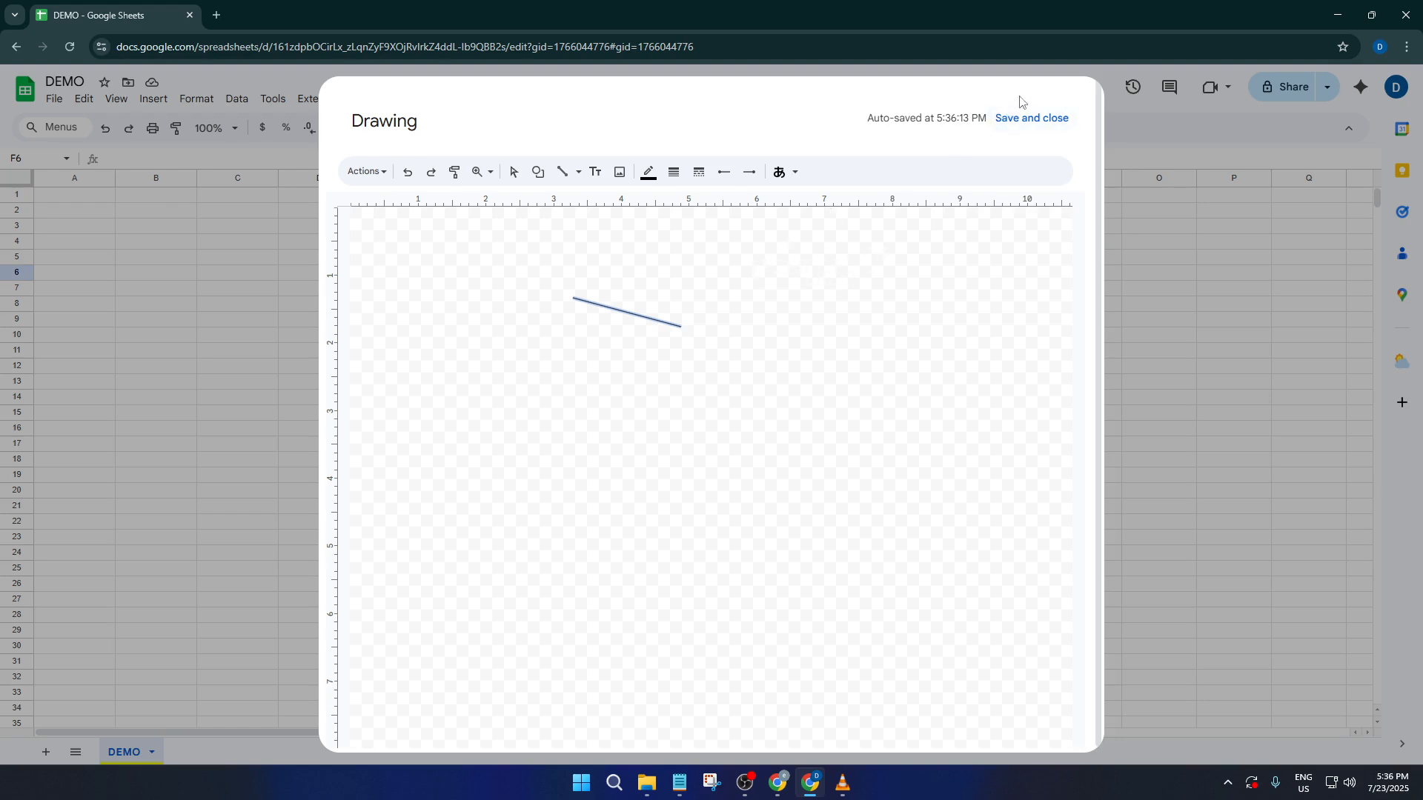
click(1030, 119)
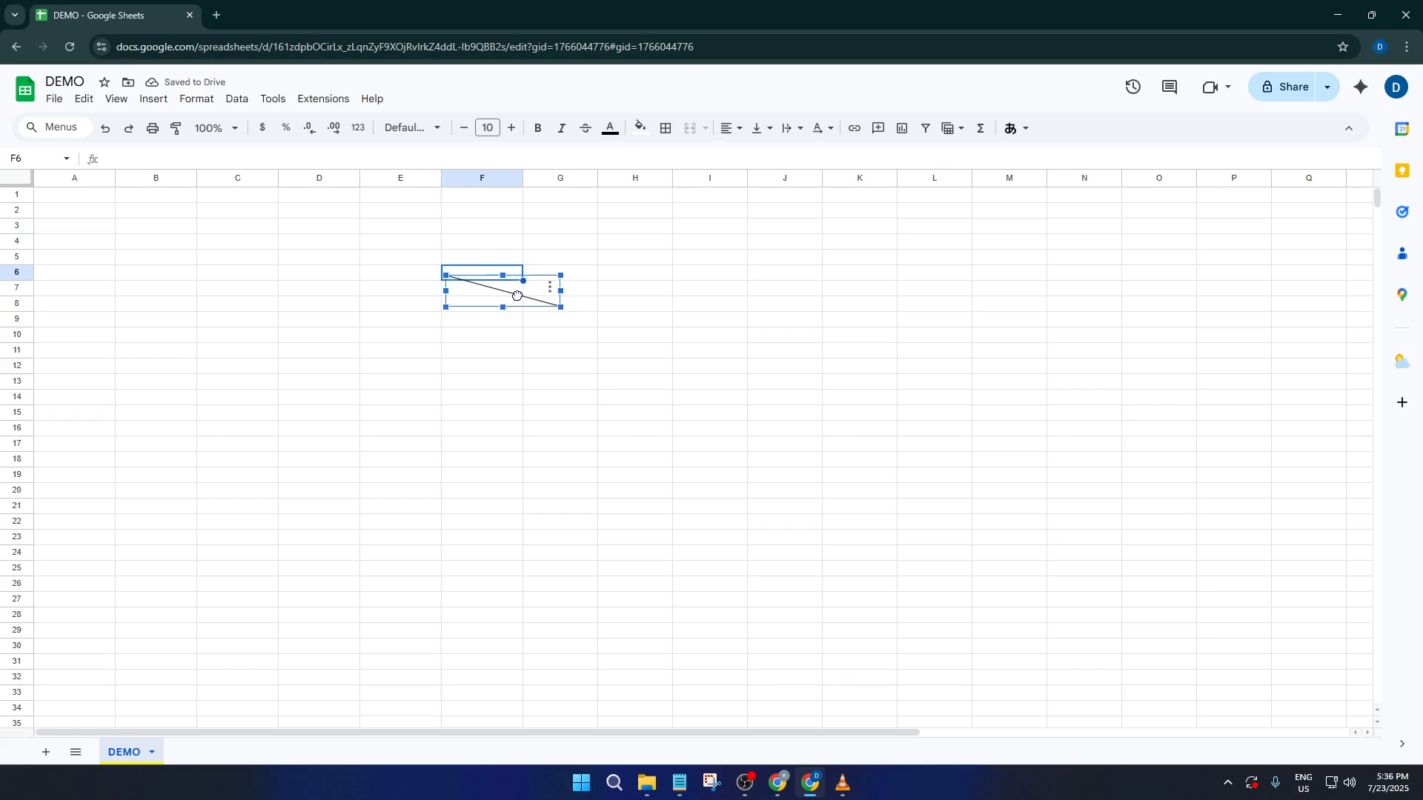
- Shrink the line drawing by its handles until it fits over cell F6, then deselect it
drag(516, 295, 513, 286)
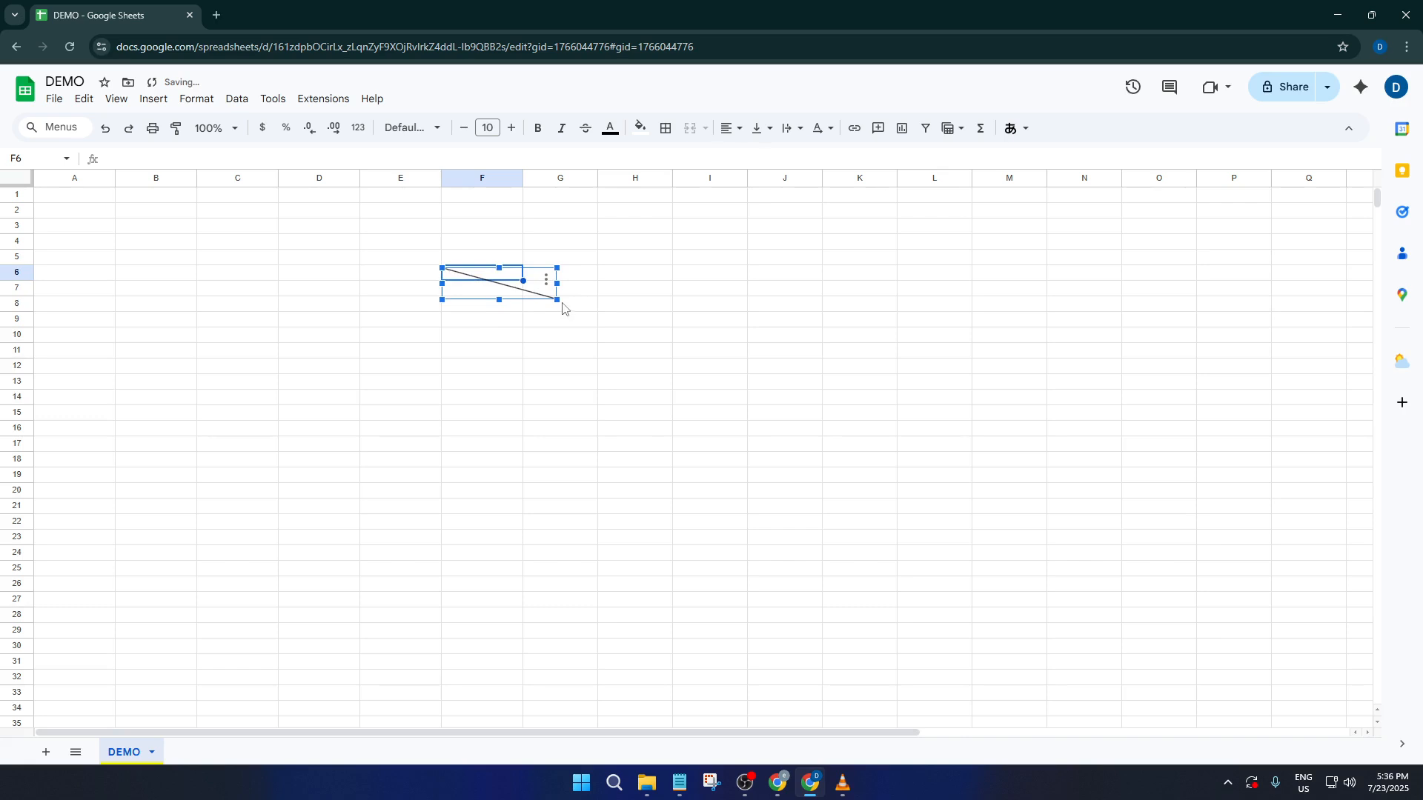
drag(556, 280, 522, 280)
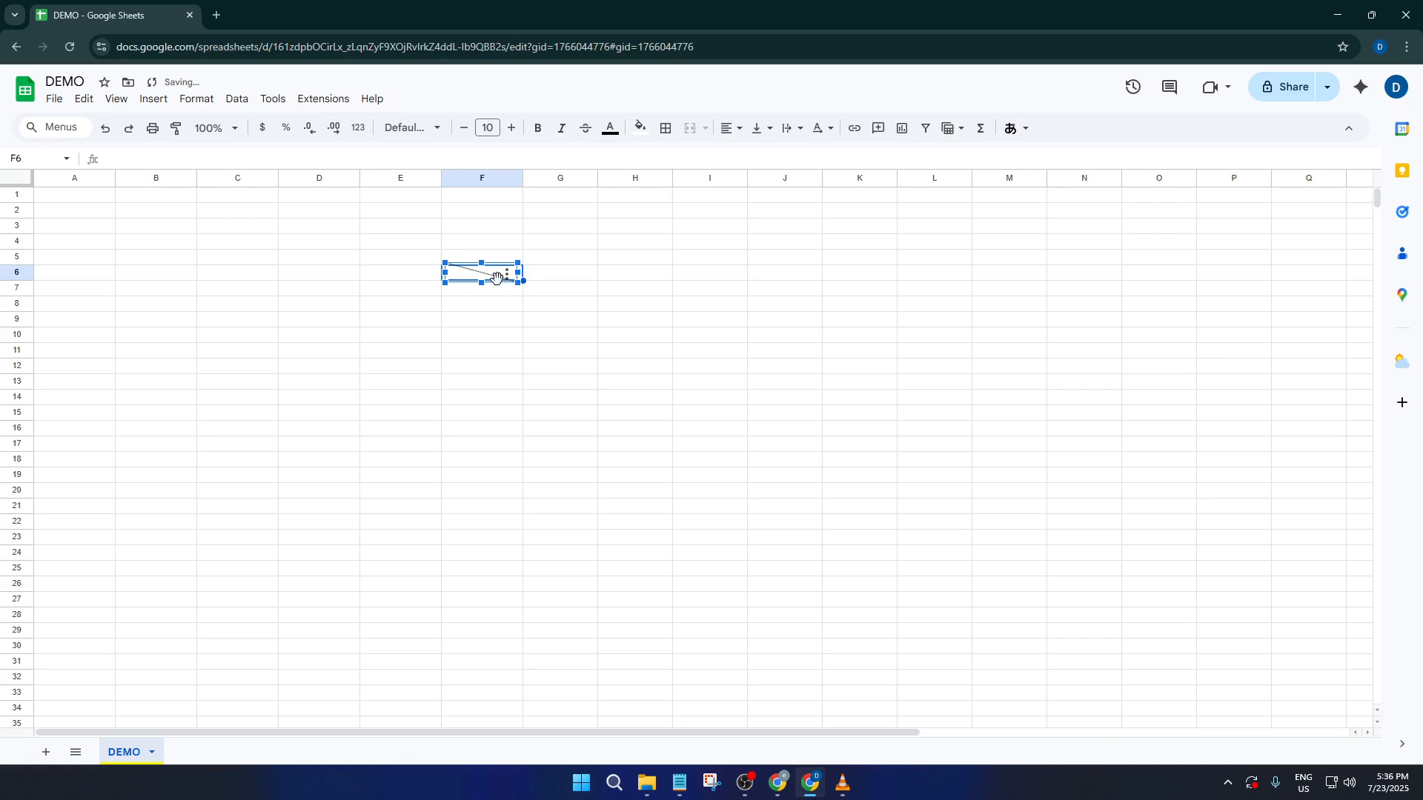
click(560, 289)
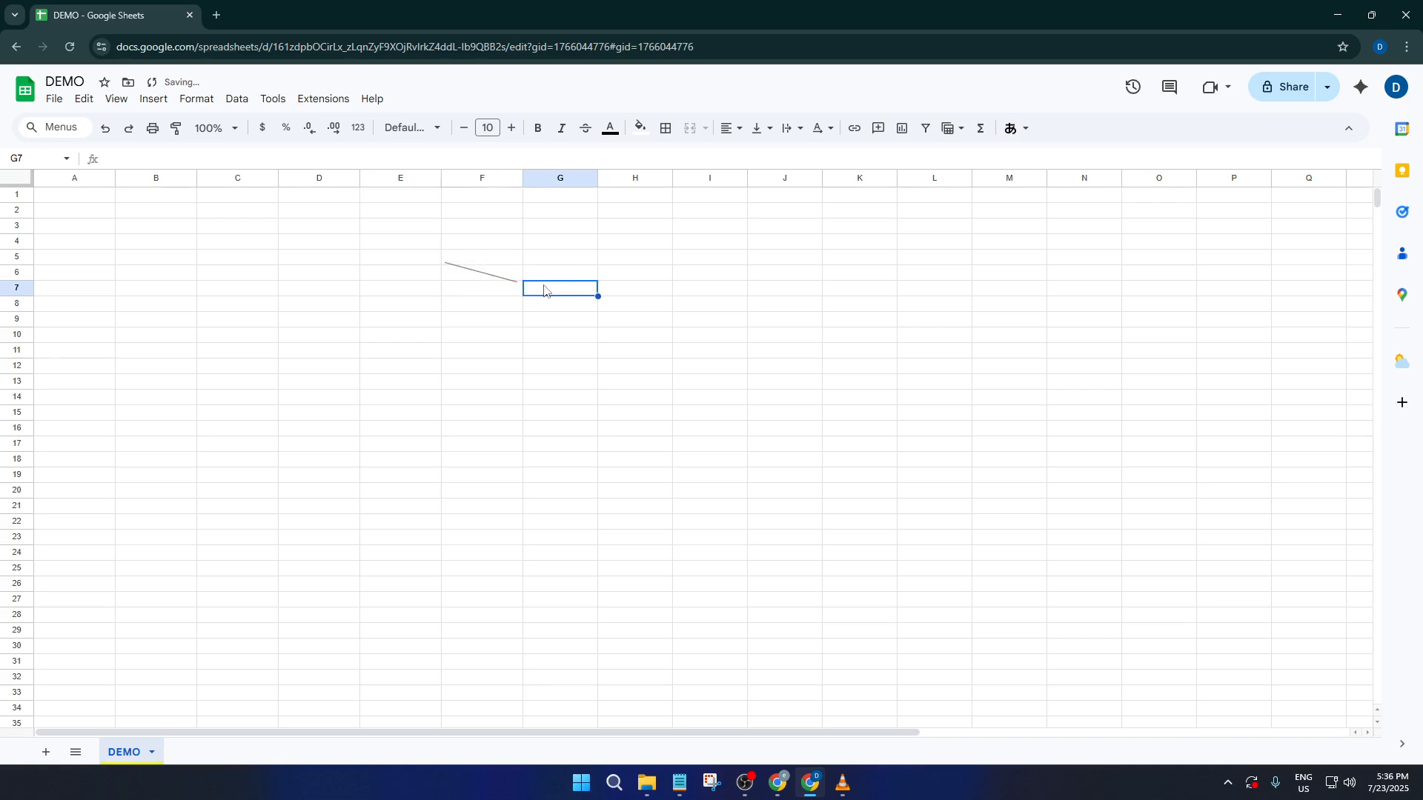
- Select cell E6, then reselect the line drawing to check its fit over F6
click(476, 273)
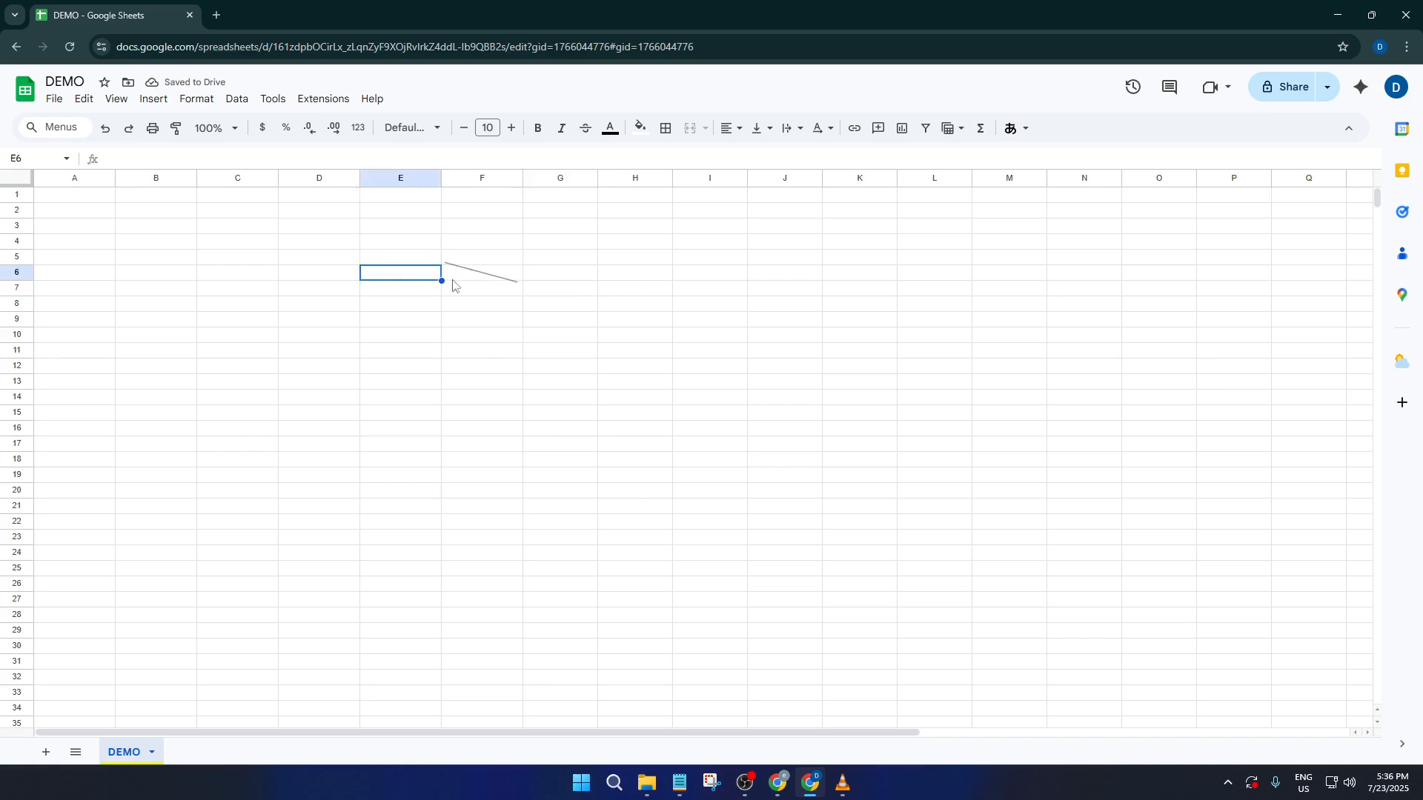
click(453, 284)
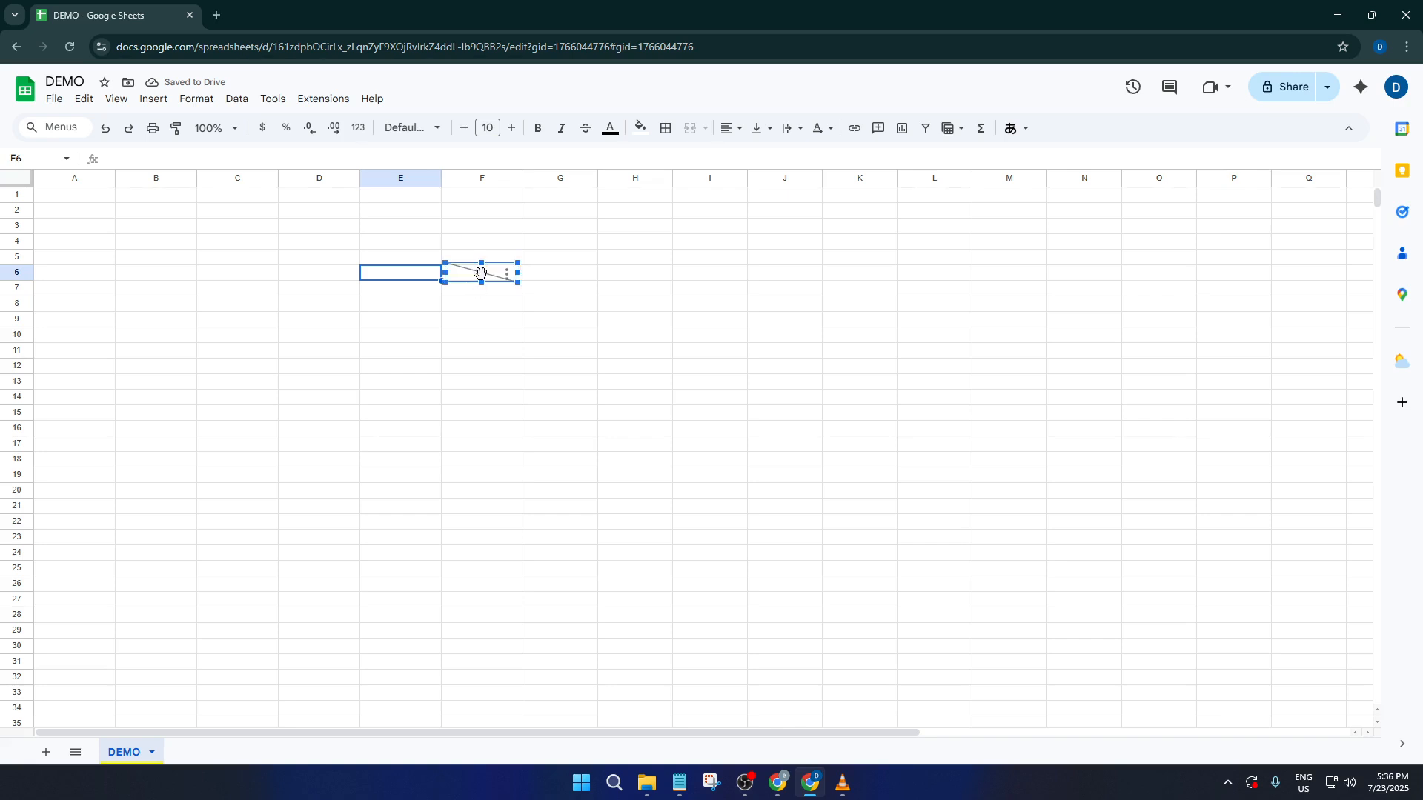
mouse_move(472, 303)
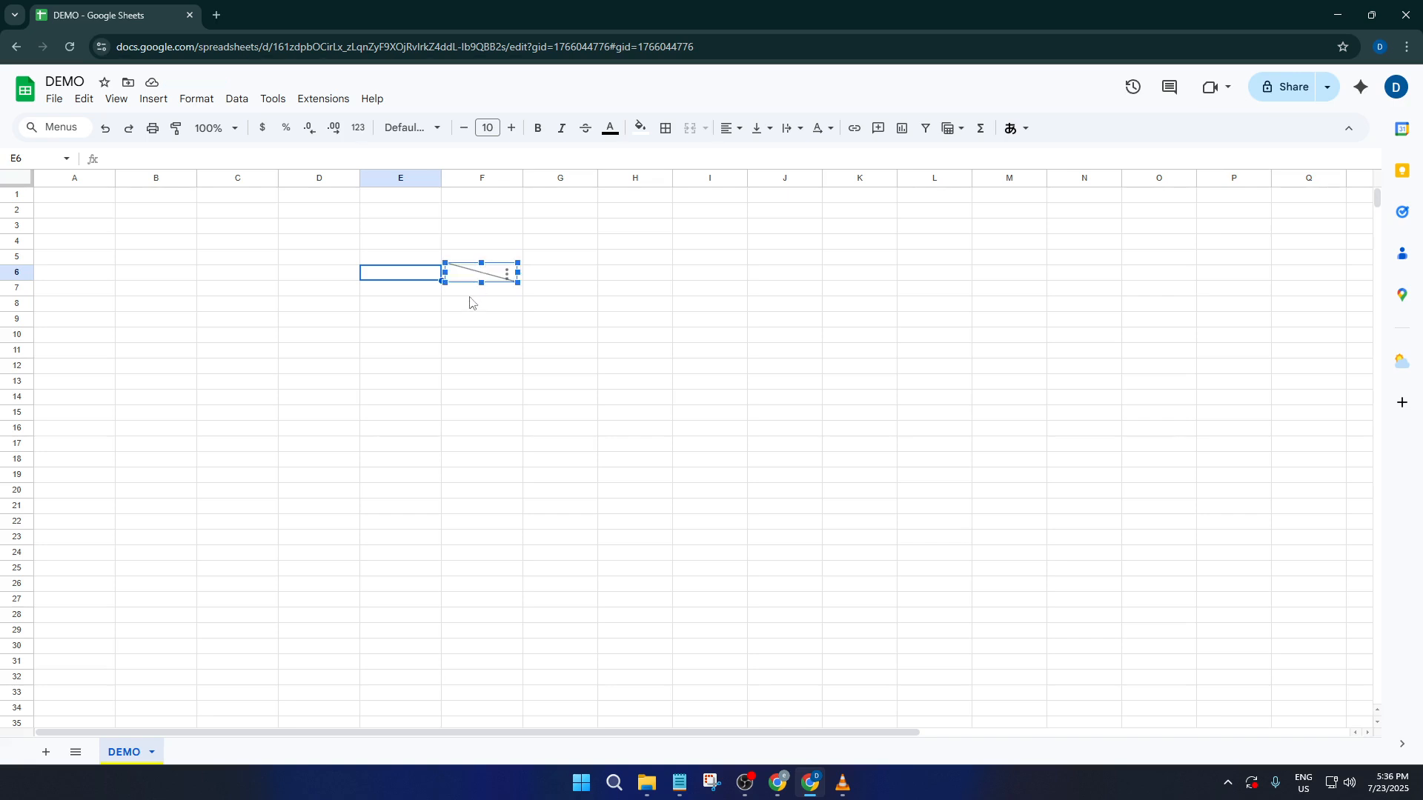
mouse_move(16, 282)
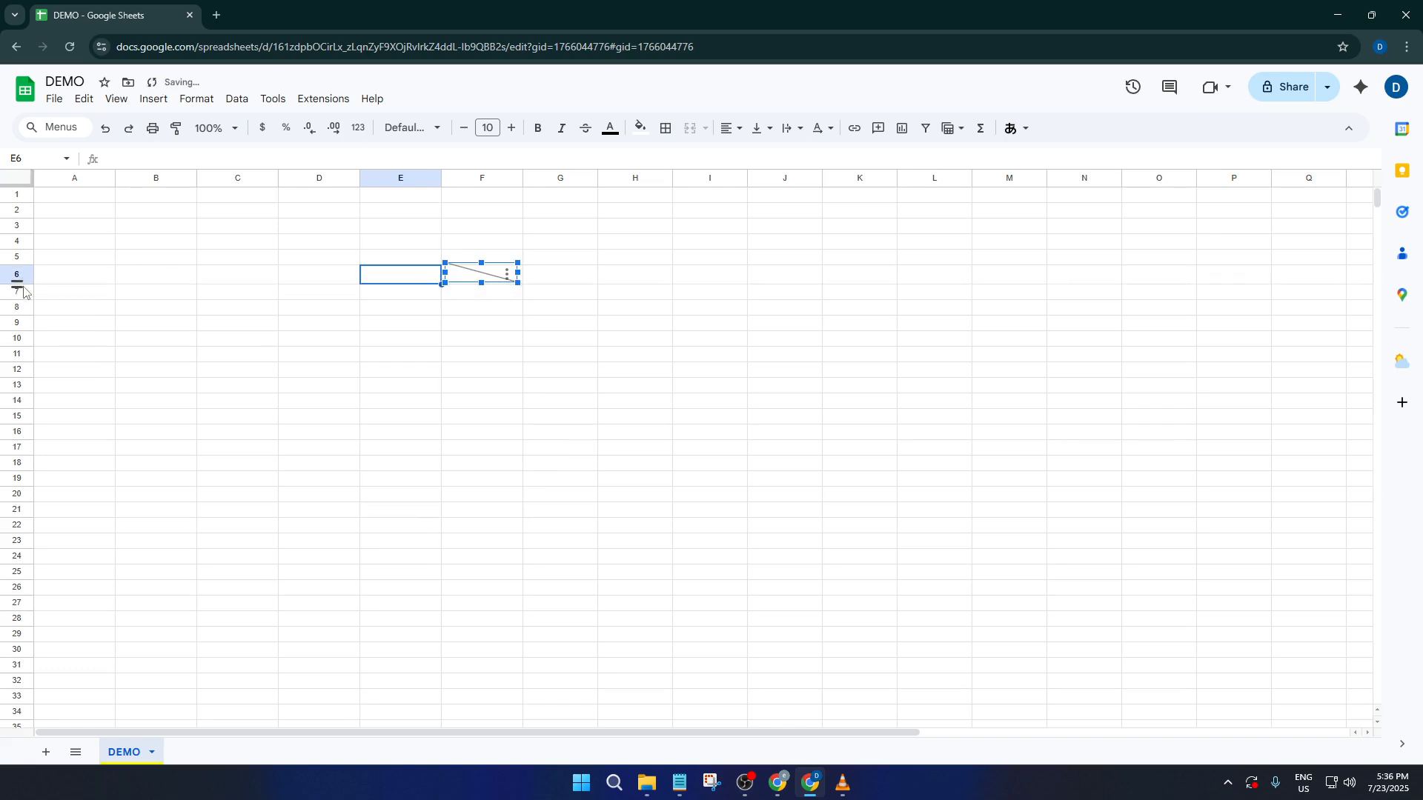
mouse_move(492, 291)
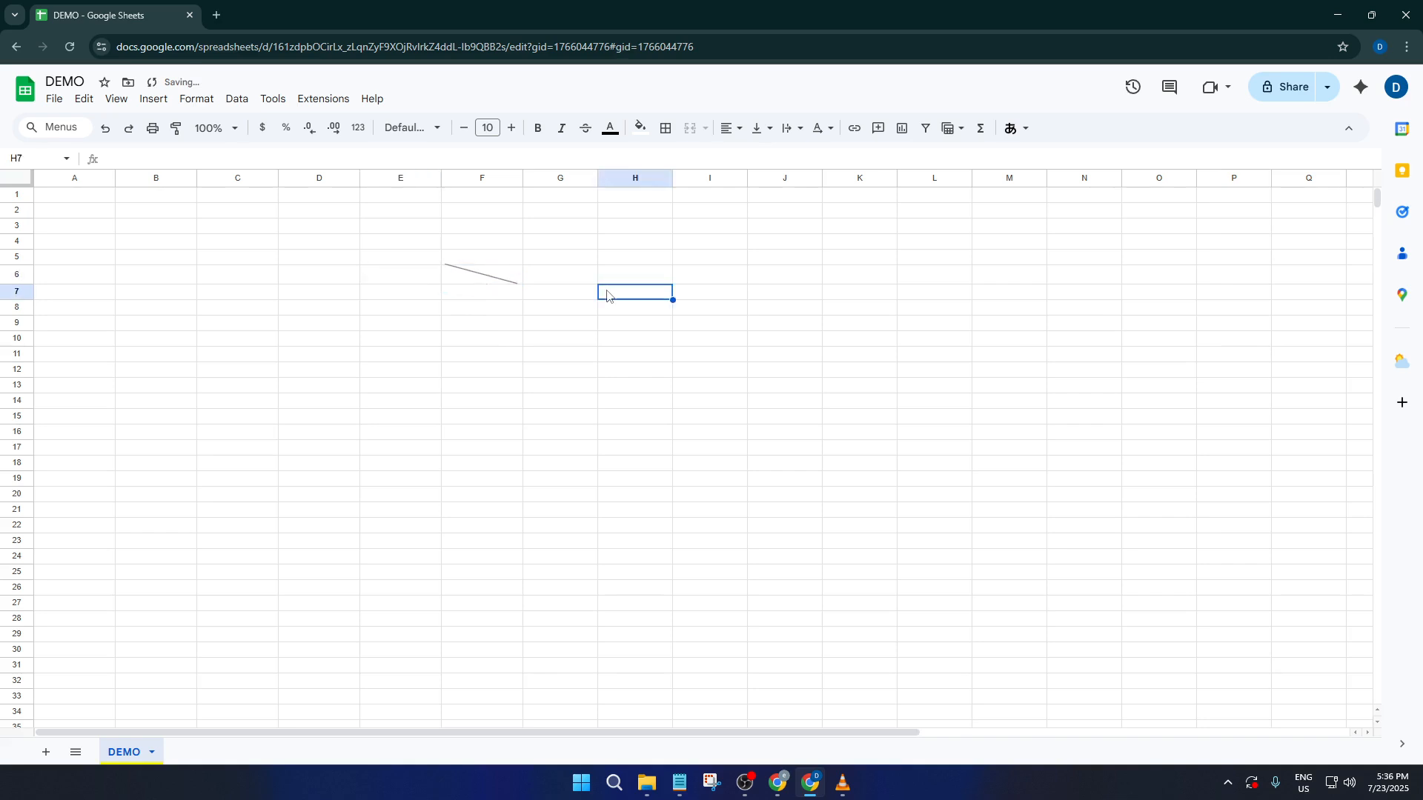
mouse_move(540, 334)
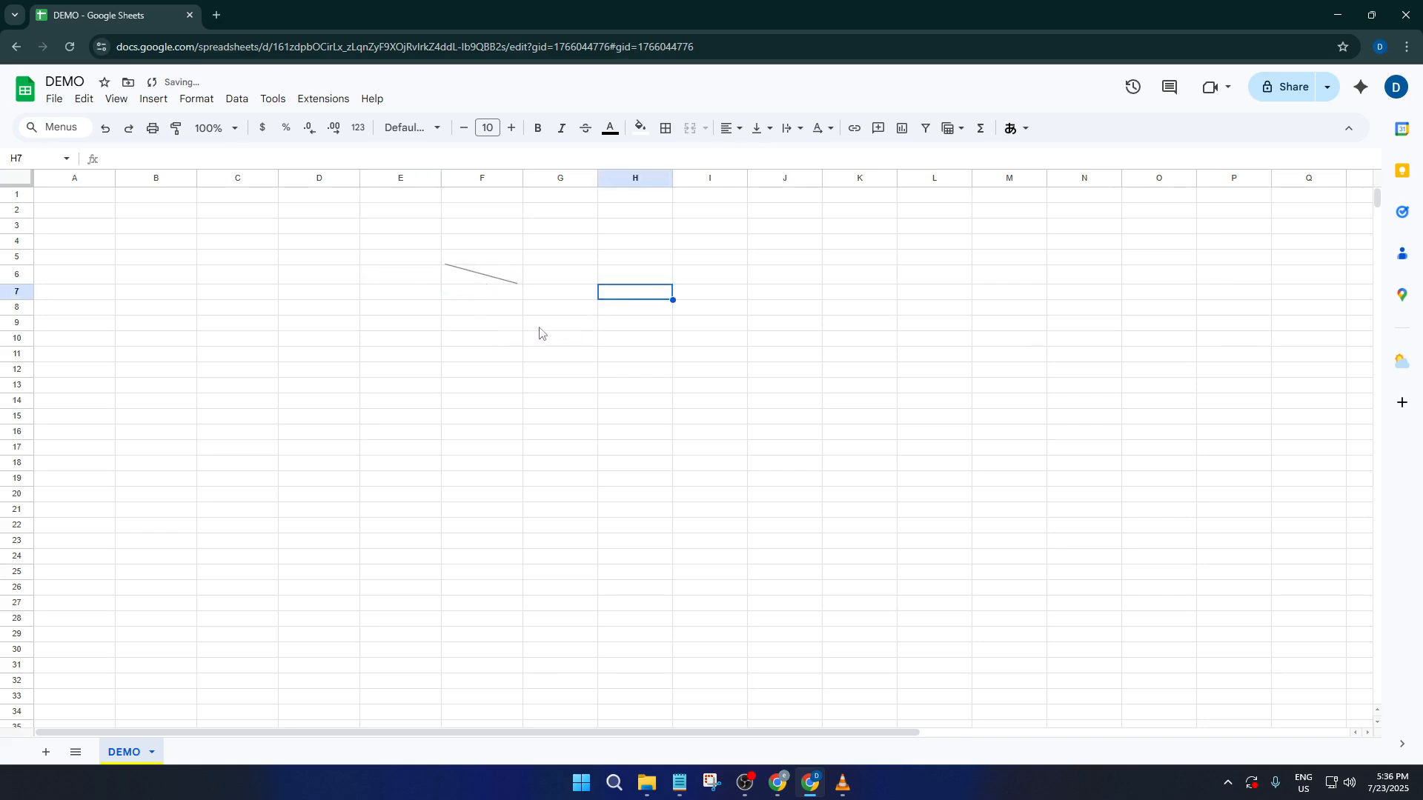